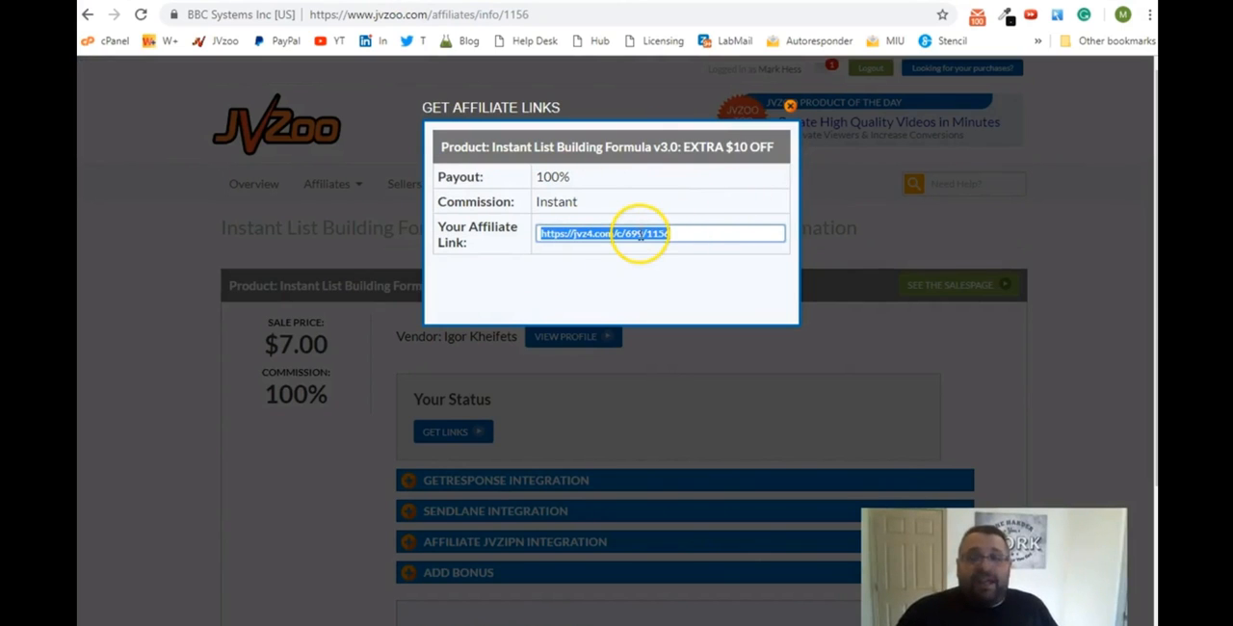
# Follow the Instant List Building Formula and WP Headline affiliate links, finding both pages broken.
pyautogui.rightClick(660, 233)
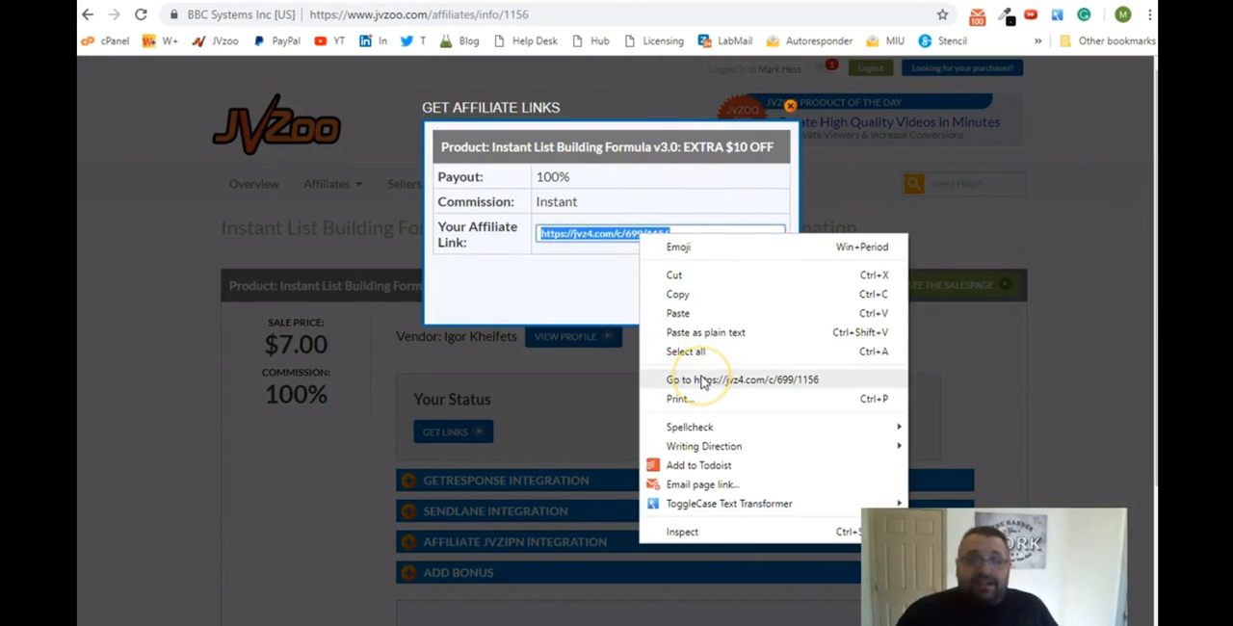
pyautogui.click(742, 379)
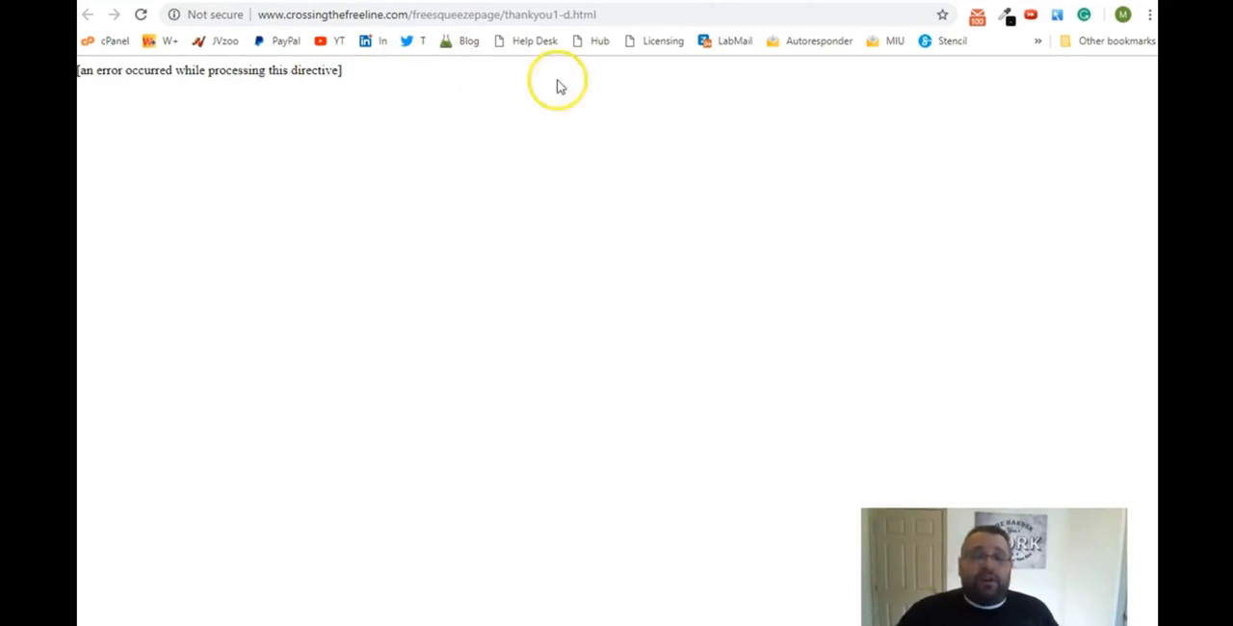
pyautogui.moveTo(557, 82)
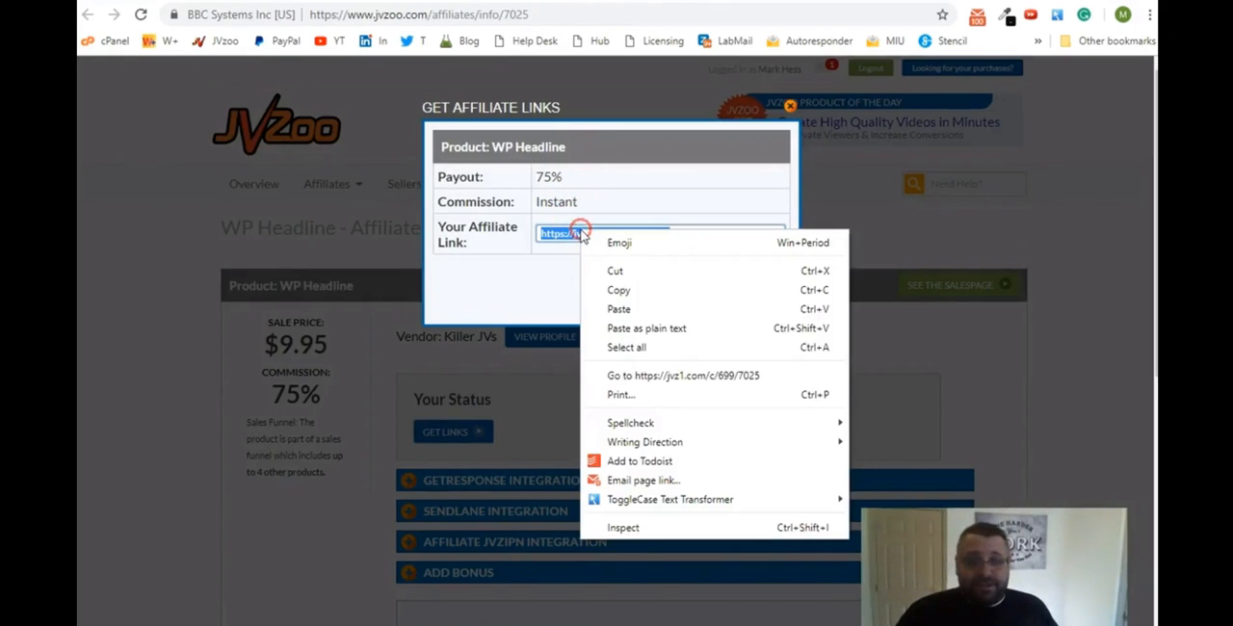
pyautogui.click(683, 375)
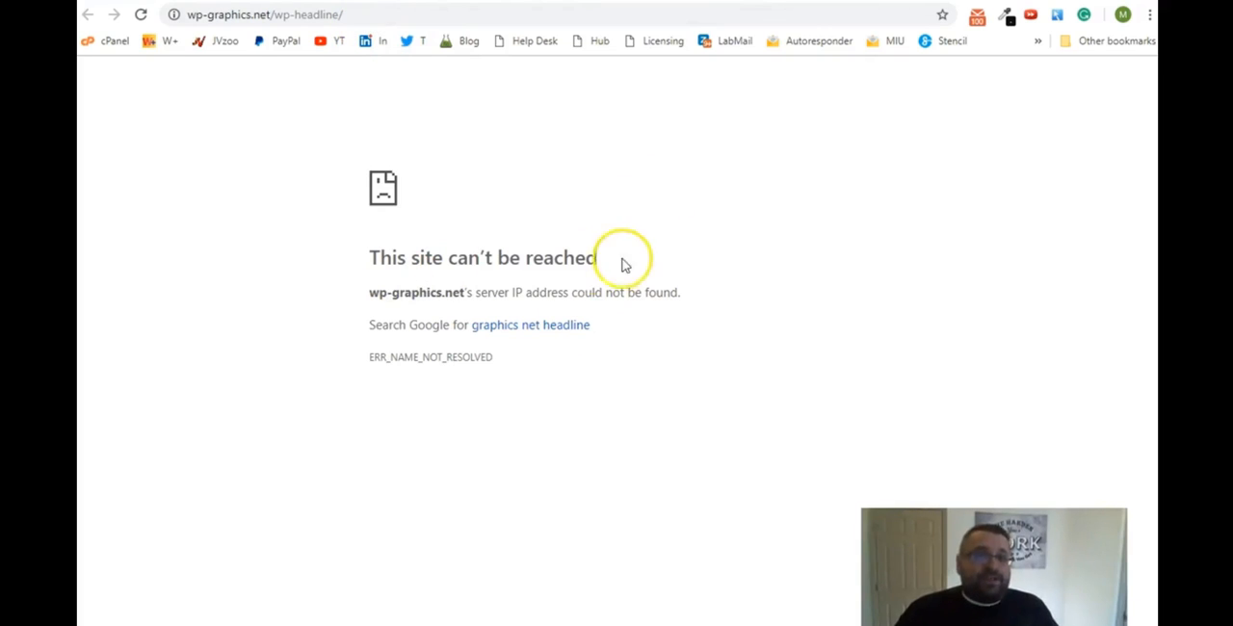
pyautogui.moveTo(614, 267)
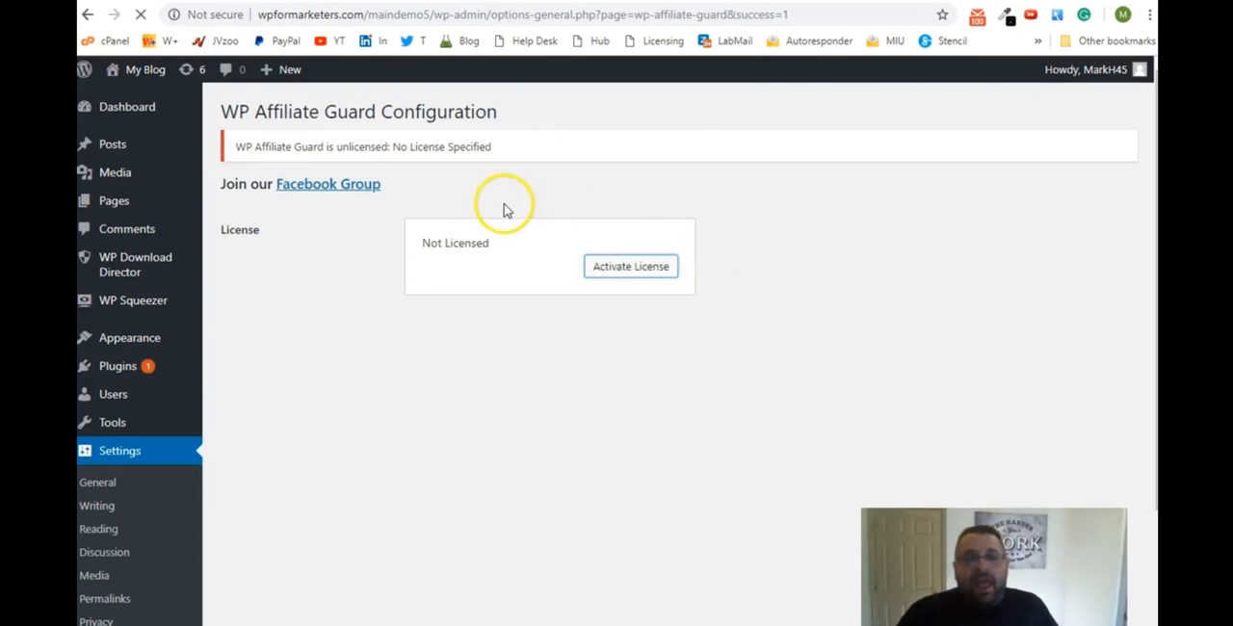
# Activate the WP Affiliate Guard license and save 'promo' as the link folder.
pyautogui.click(630, 266)
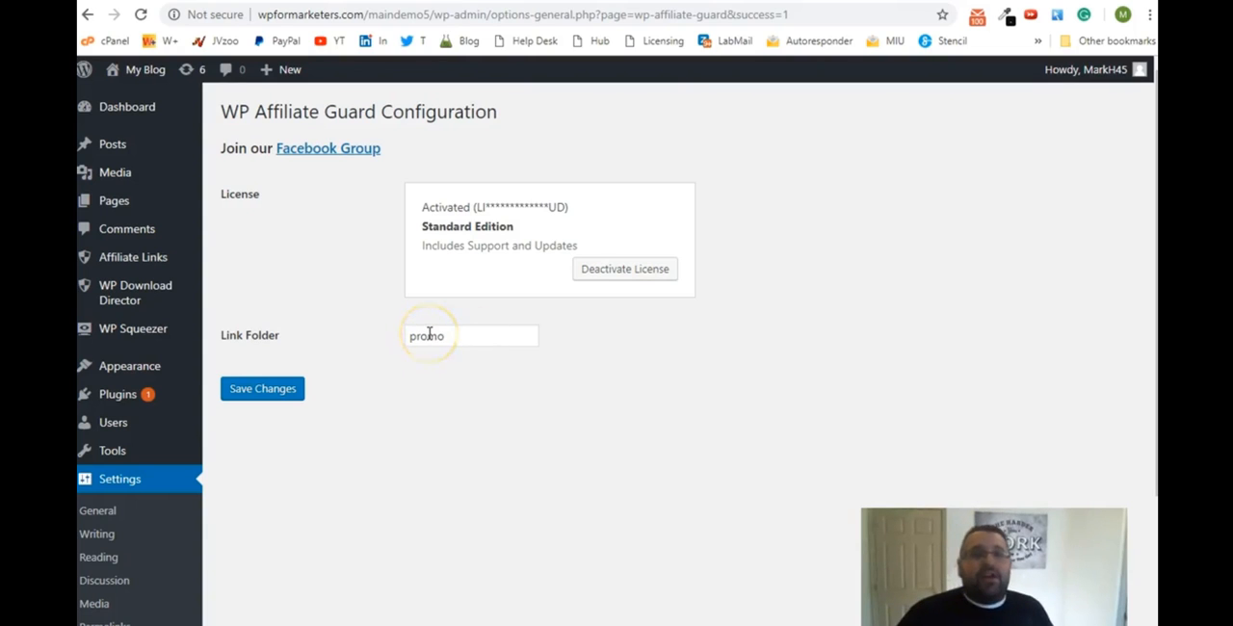
pyautogui.moveTo(515, 197)
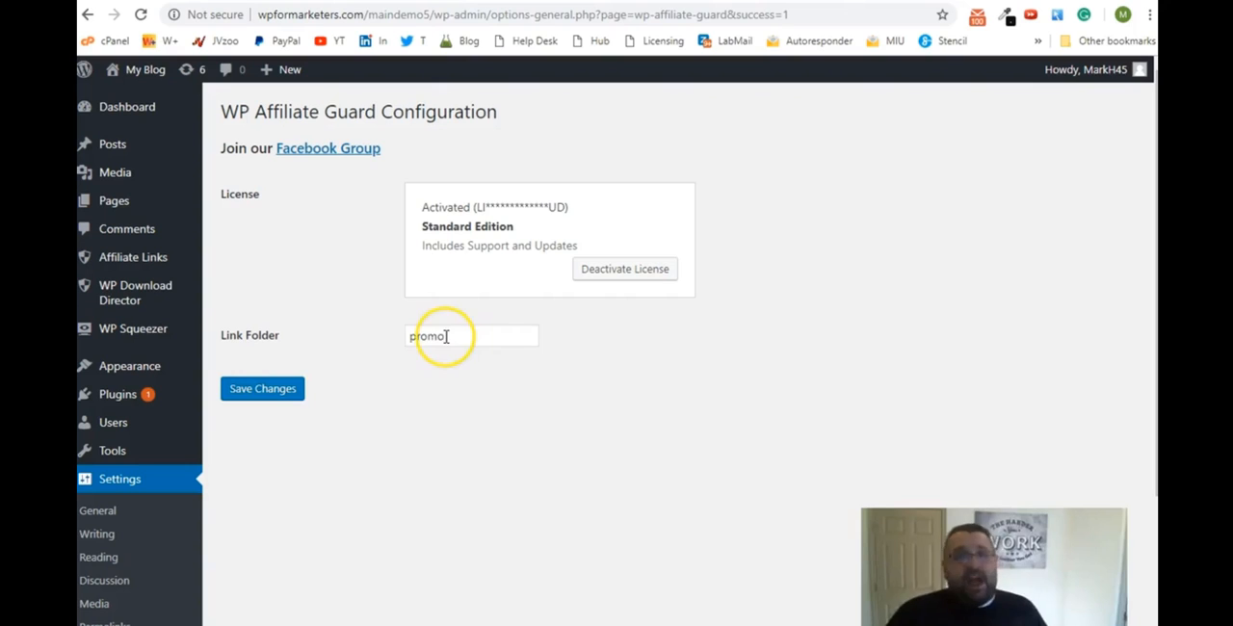
pyautogui.click(262, 388)
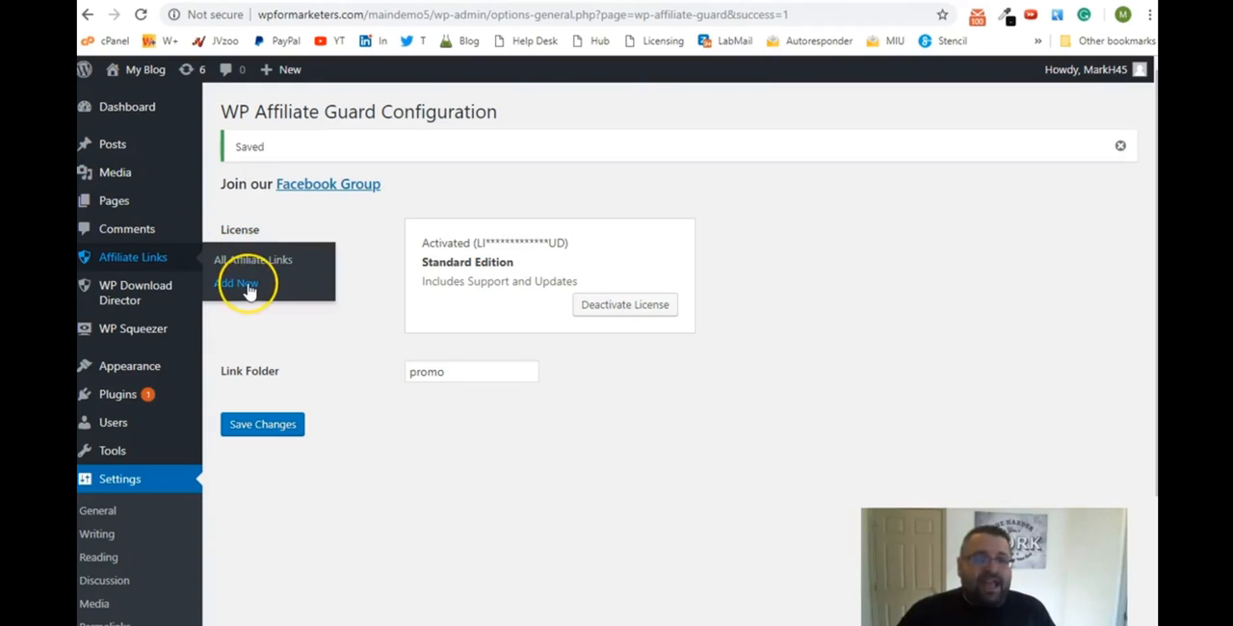
# Add a new affiliate link titled 'Instant List Building Formula'.
pyautogui.click(237, 282)
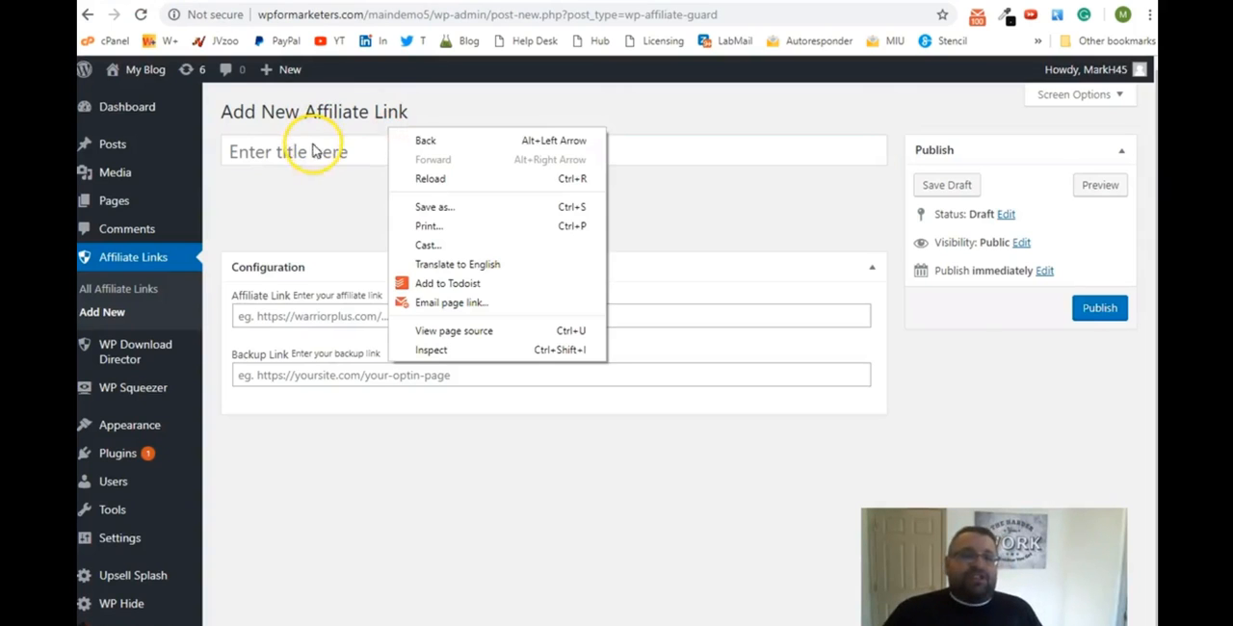
pyautogui.write('Ins')
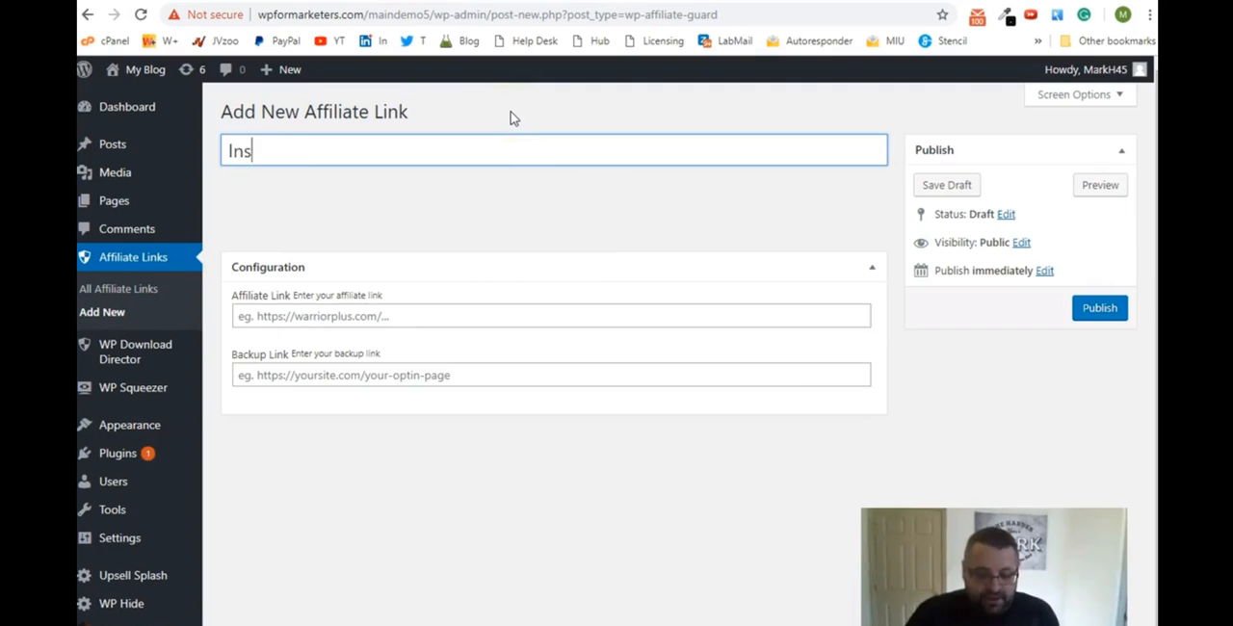
pyautogui.write('tant')
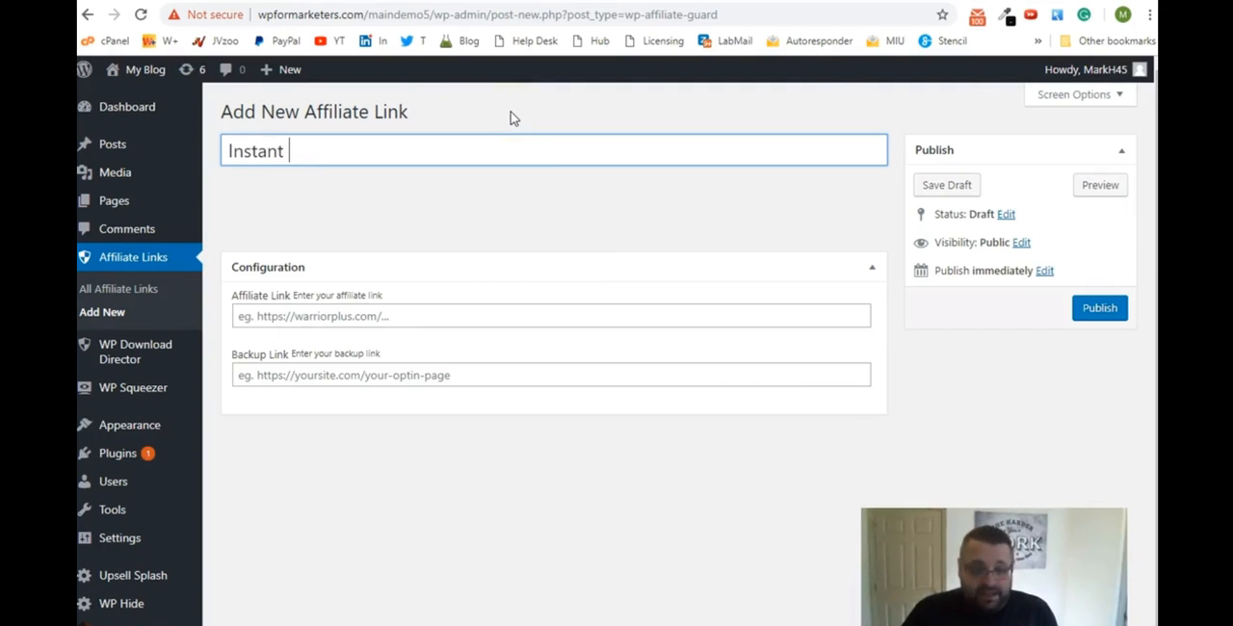
pyautogui.write('Listi')
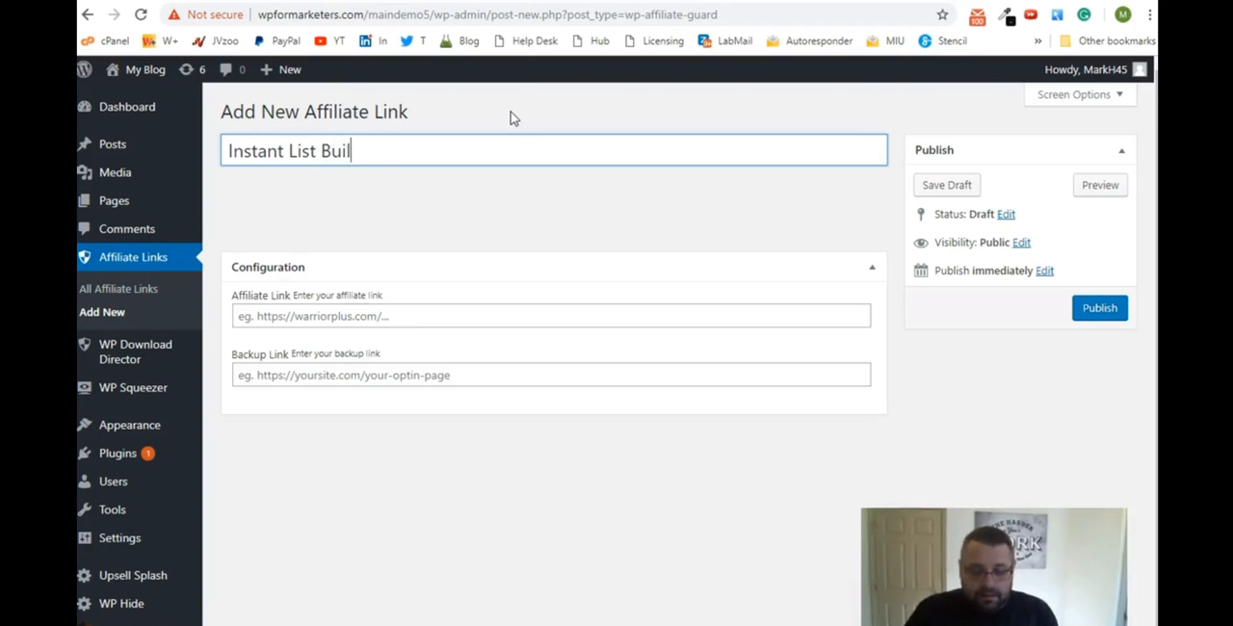
pyautogui.write('ding Formu')
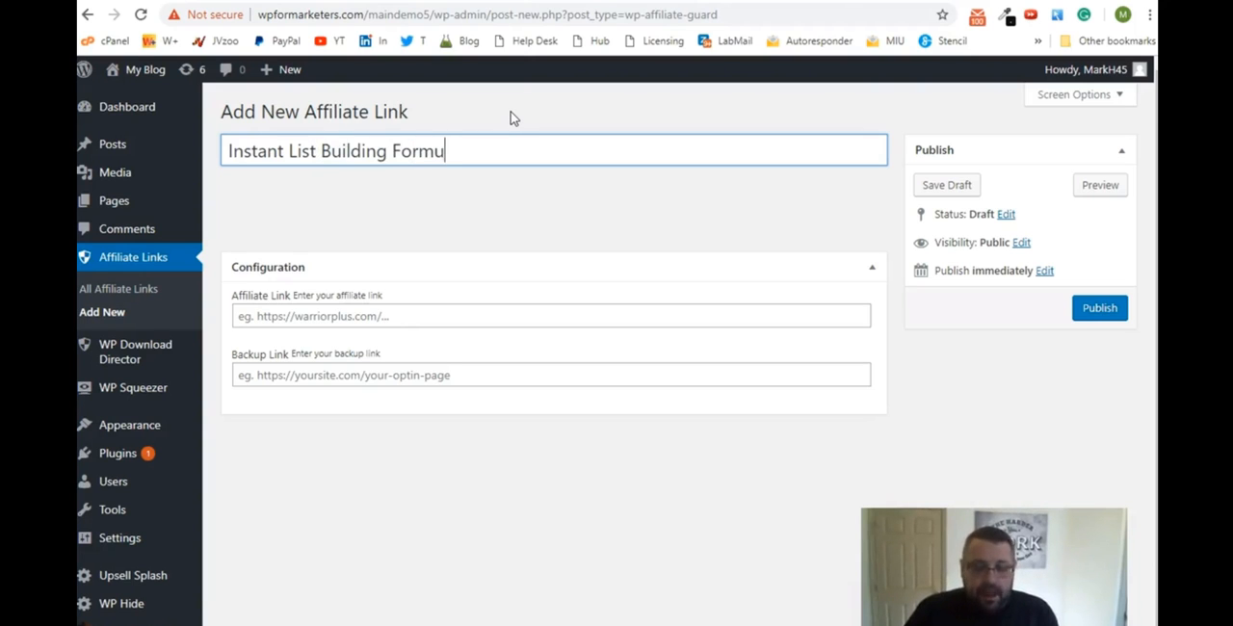
pyautogui.write('la')
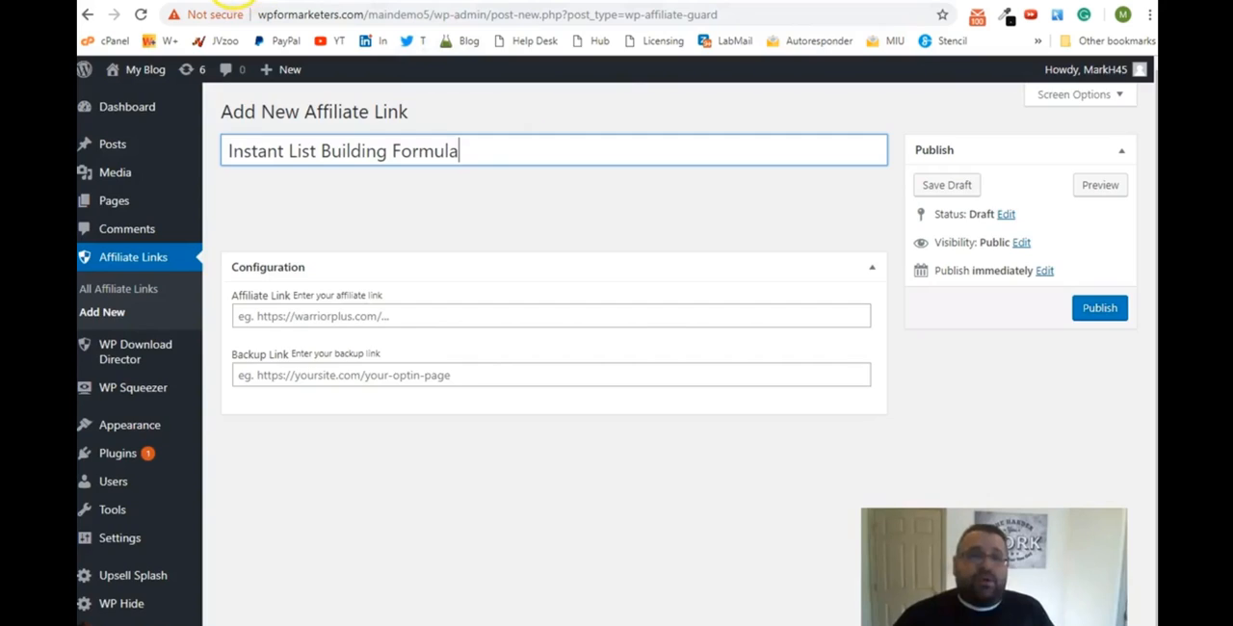
pyautogui.rightClick(588, 233)
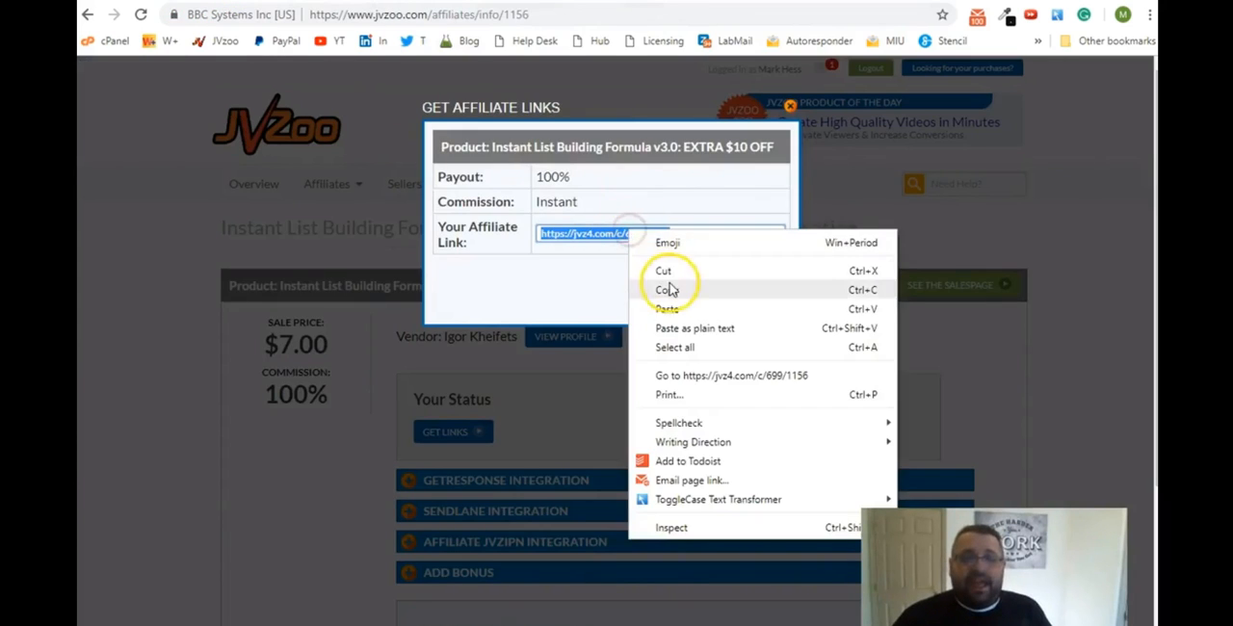
pyautogui.click(666, 289)
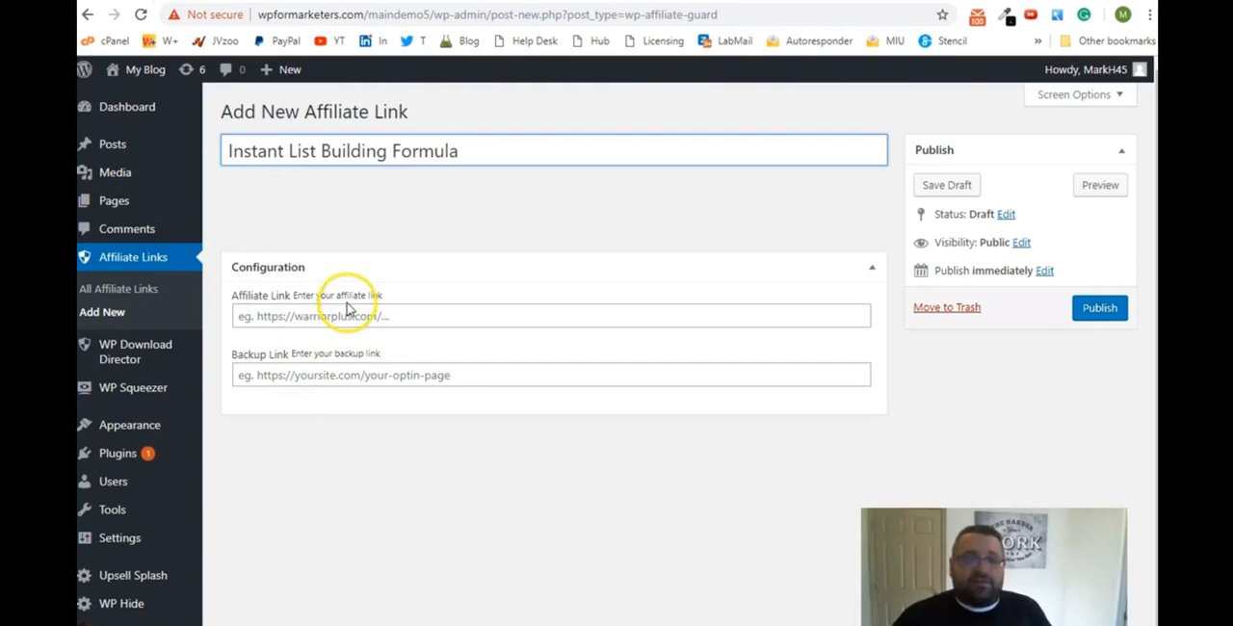
pyautogui.write('https://jvz4.com/c/699/1156')
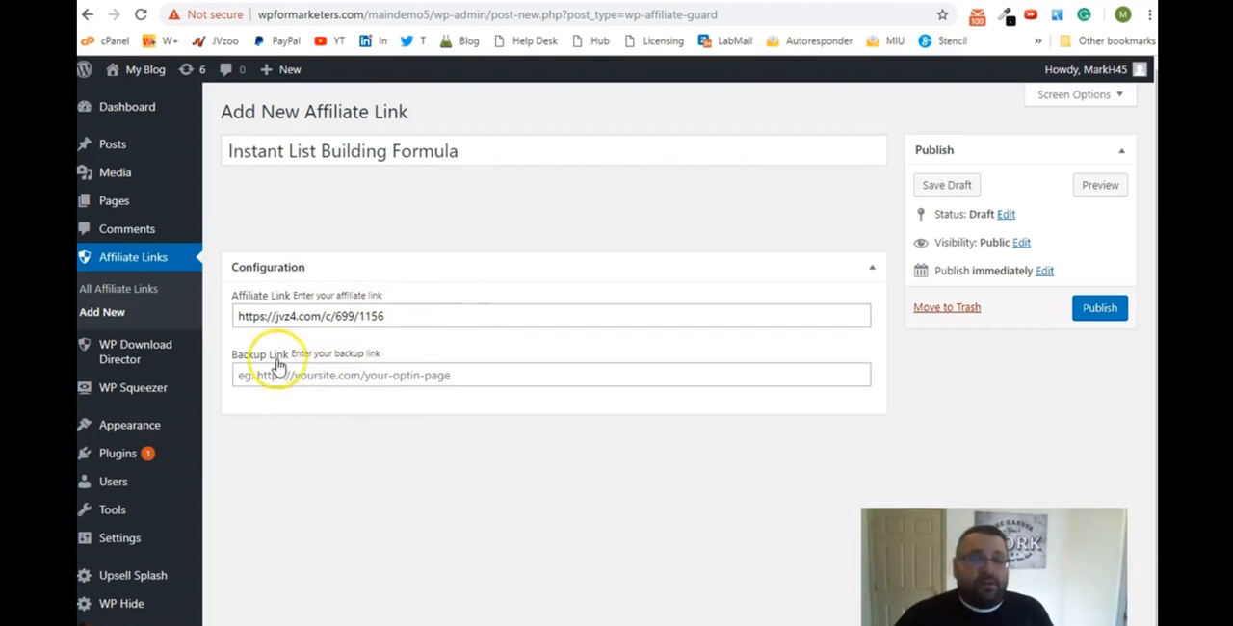
pyautogui.moveTo(407, 351)
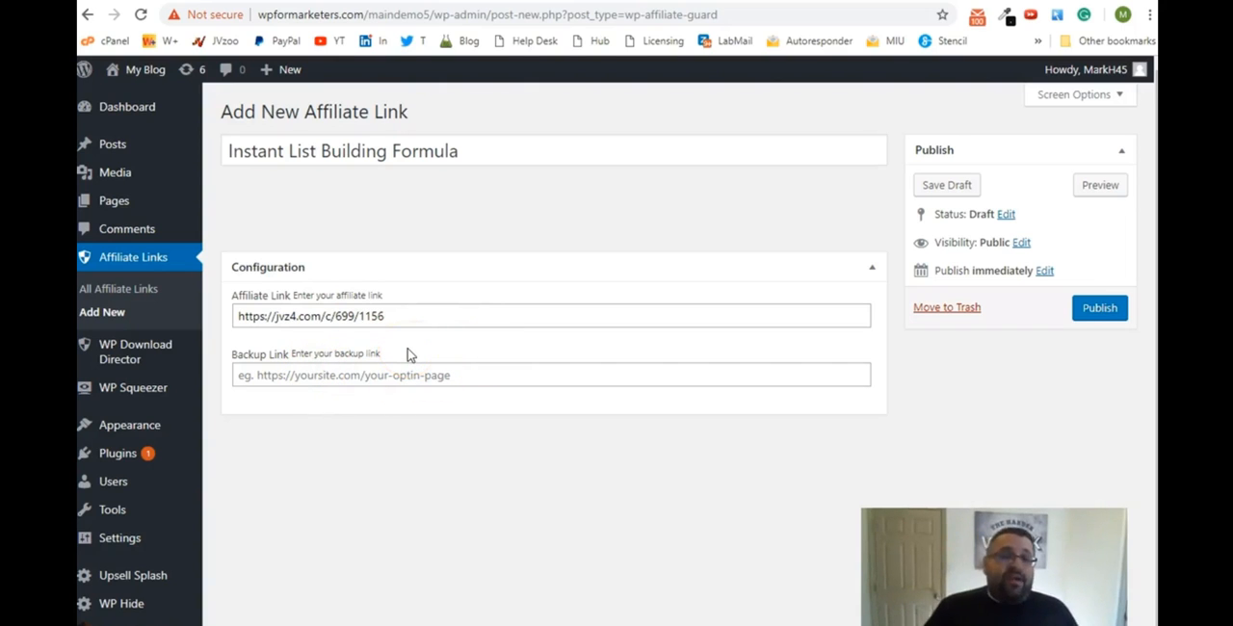
pyautogui.click(405, 316)
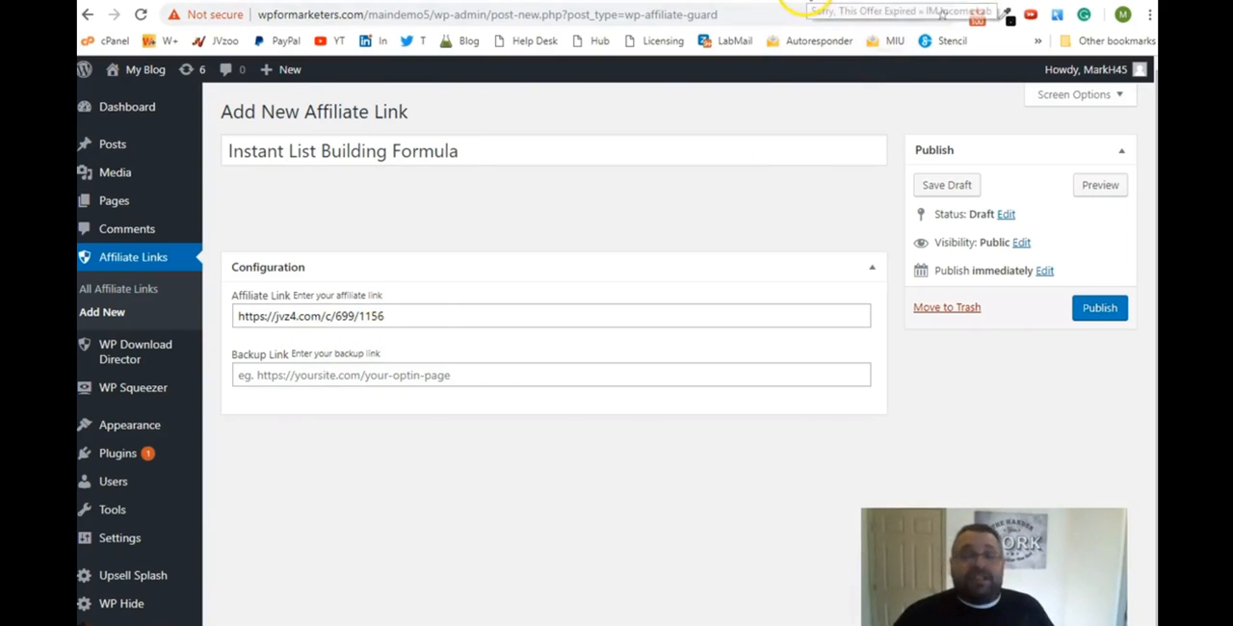
pyautogui.click(895, 10)
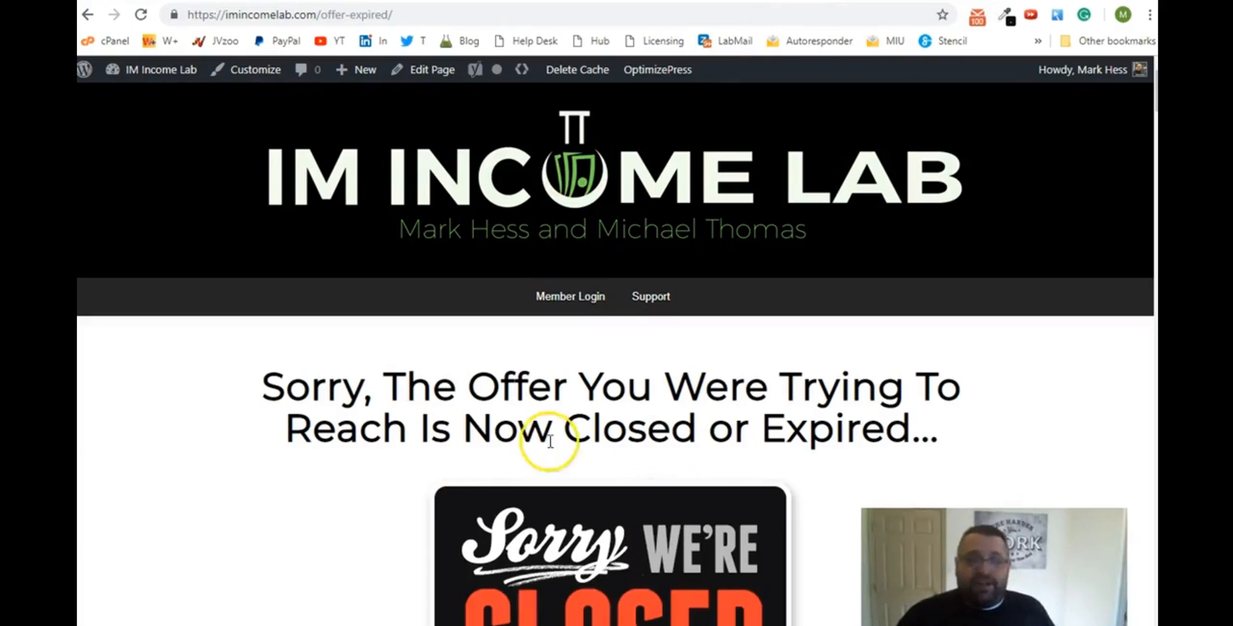
pyautogui.scroll(-3)
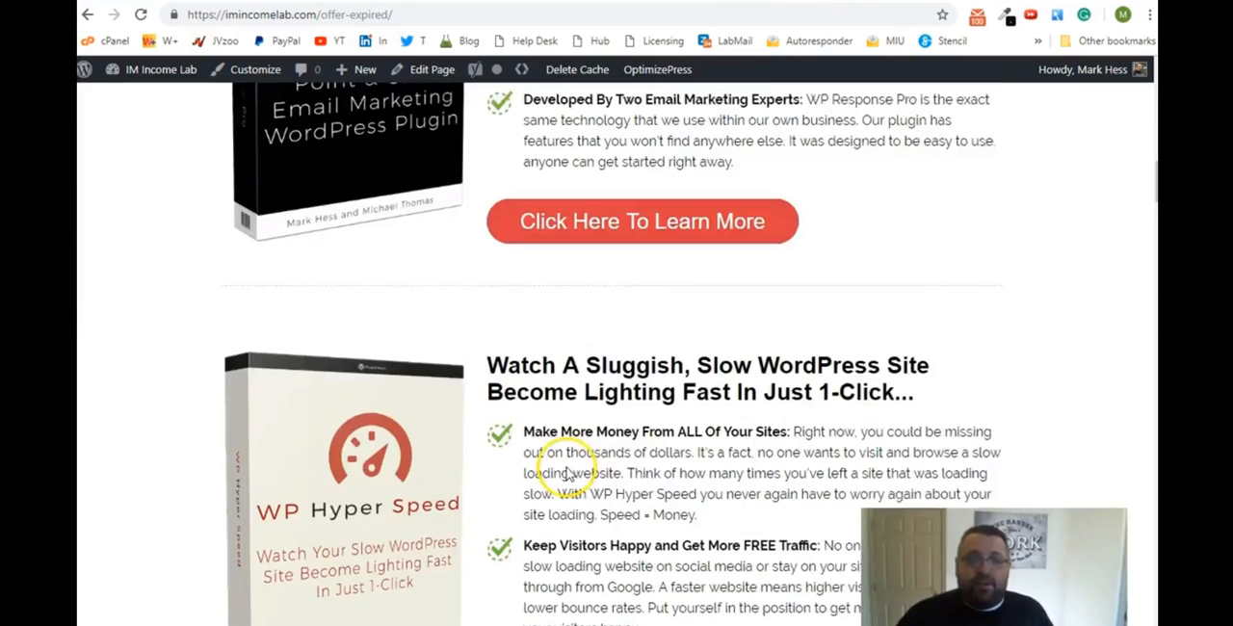
pyautogui.scroll(3)
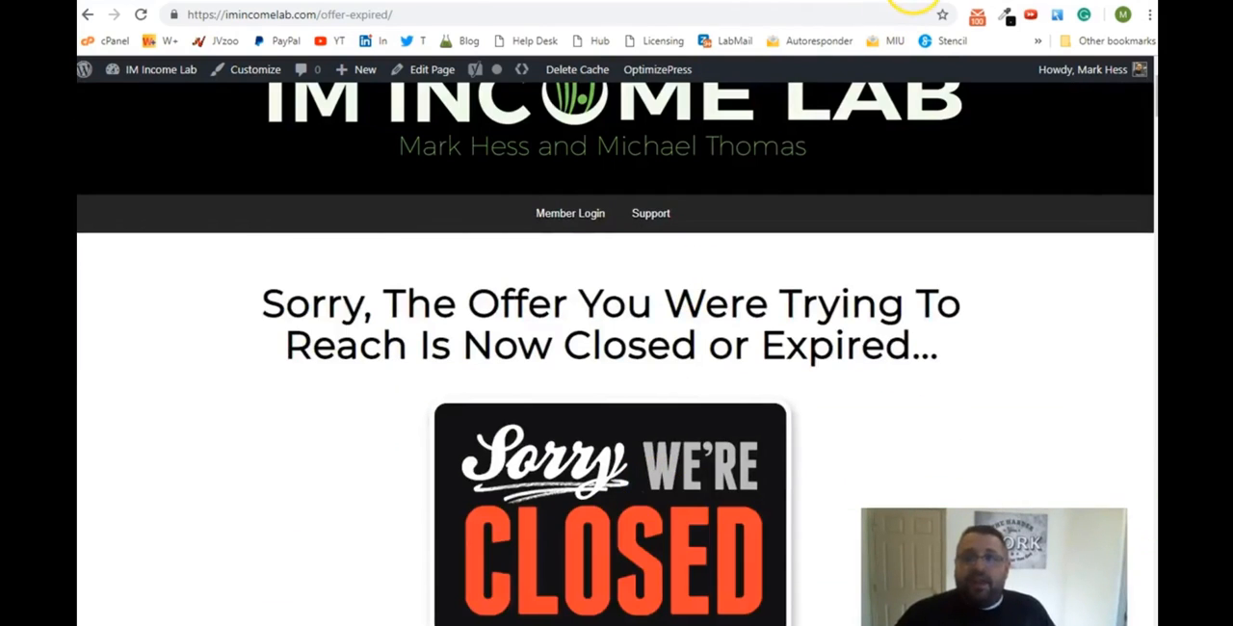
pyautogui.rightClick(289, 15)
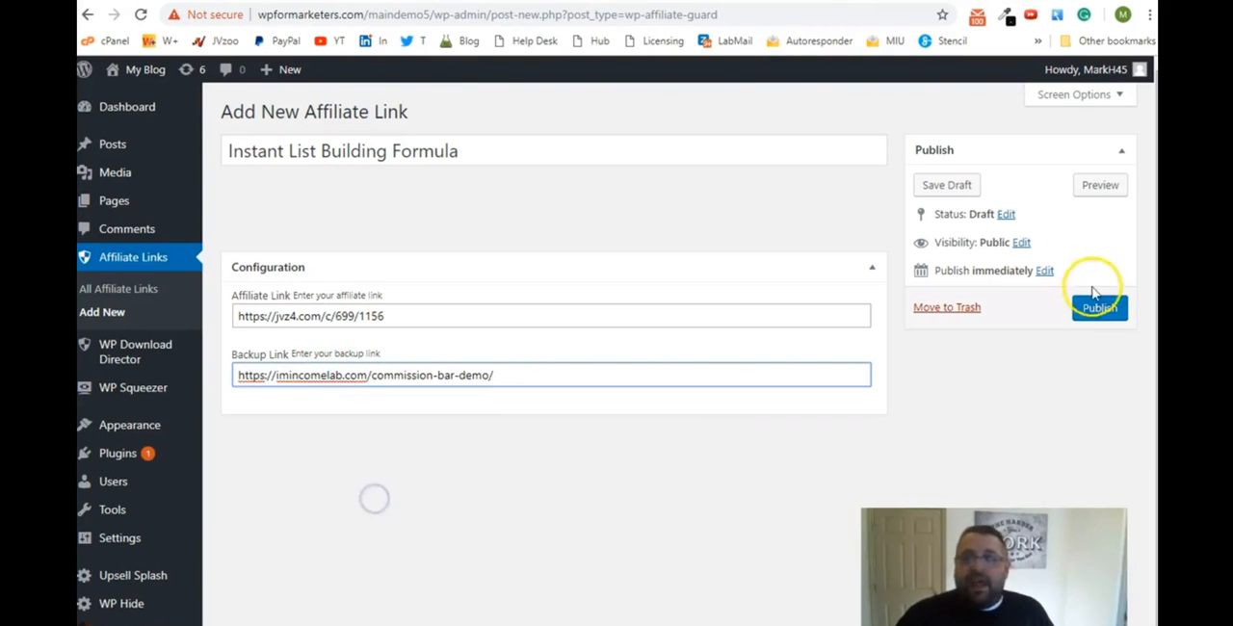
pyautogui.click(1099, 307)
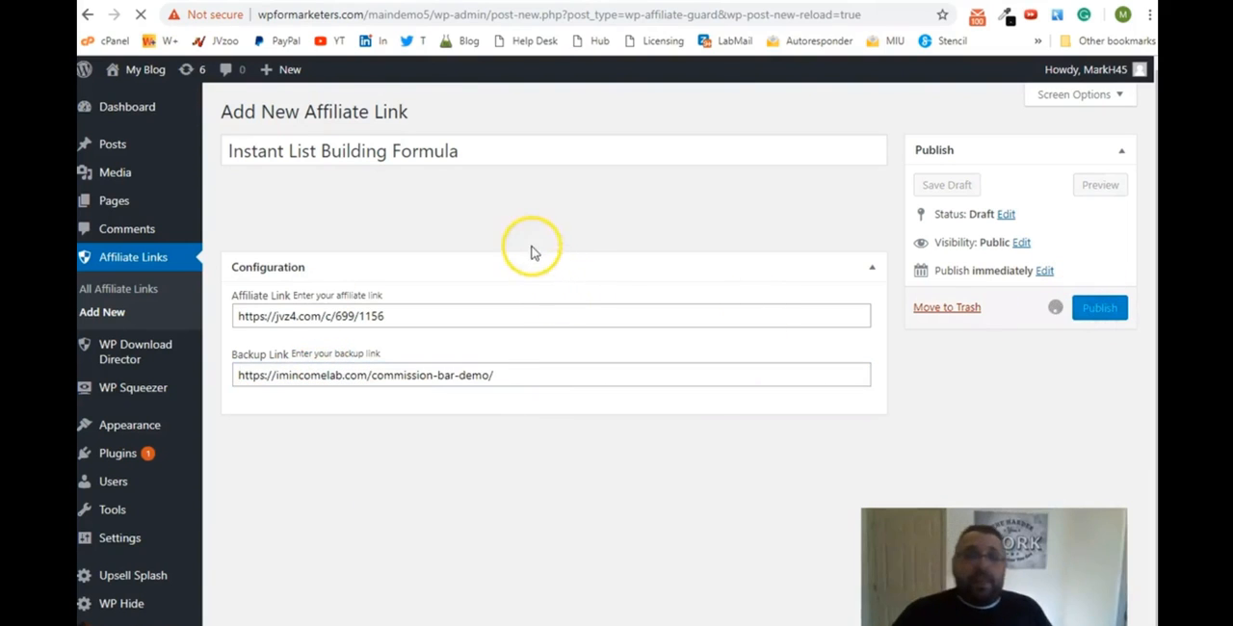
# Update the link, giving it the /promo/instant-list-building-formula/ permalink.
pyautogui.click(1099, 307)
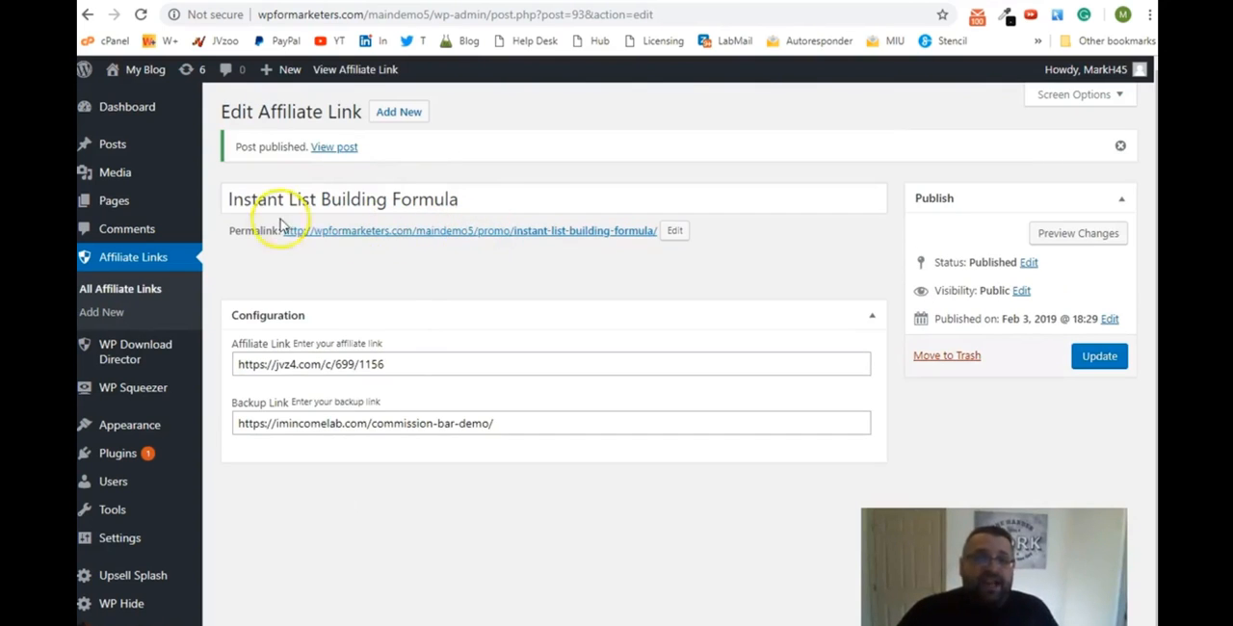
pyautogui.moveTo(427, 238)
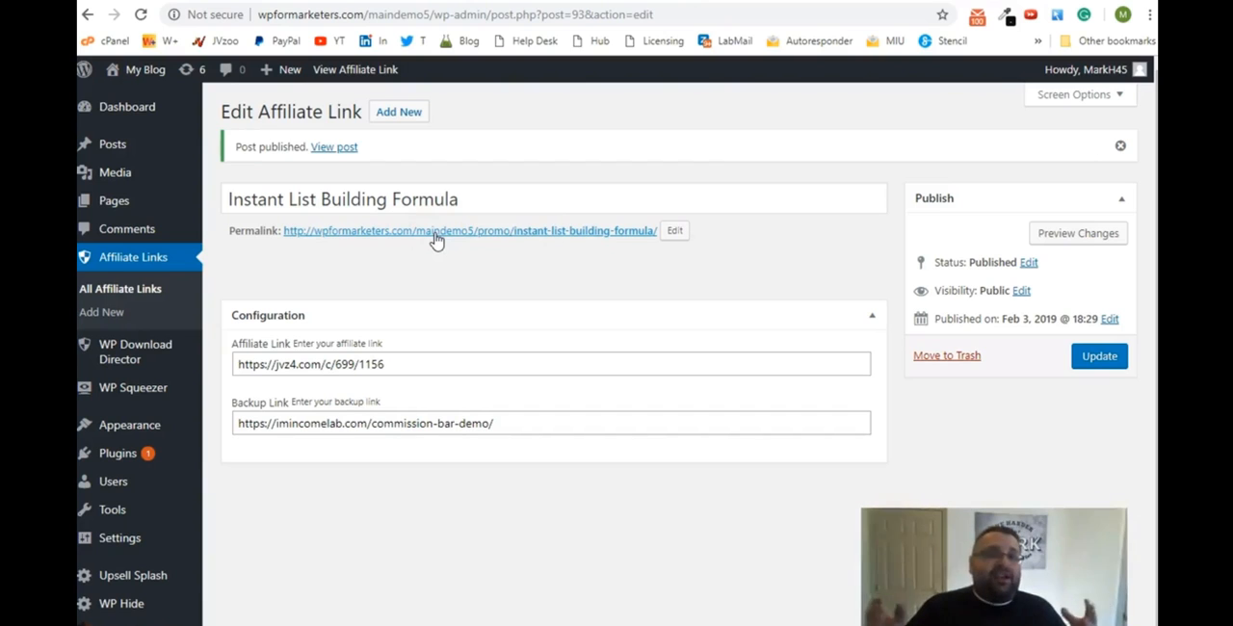
pyautogui.moveTo(438, 243)
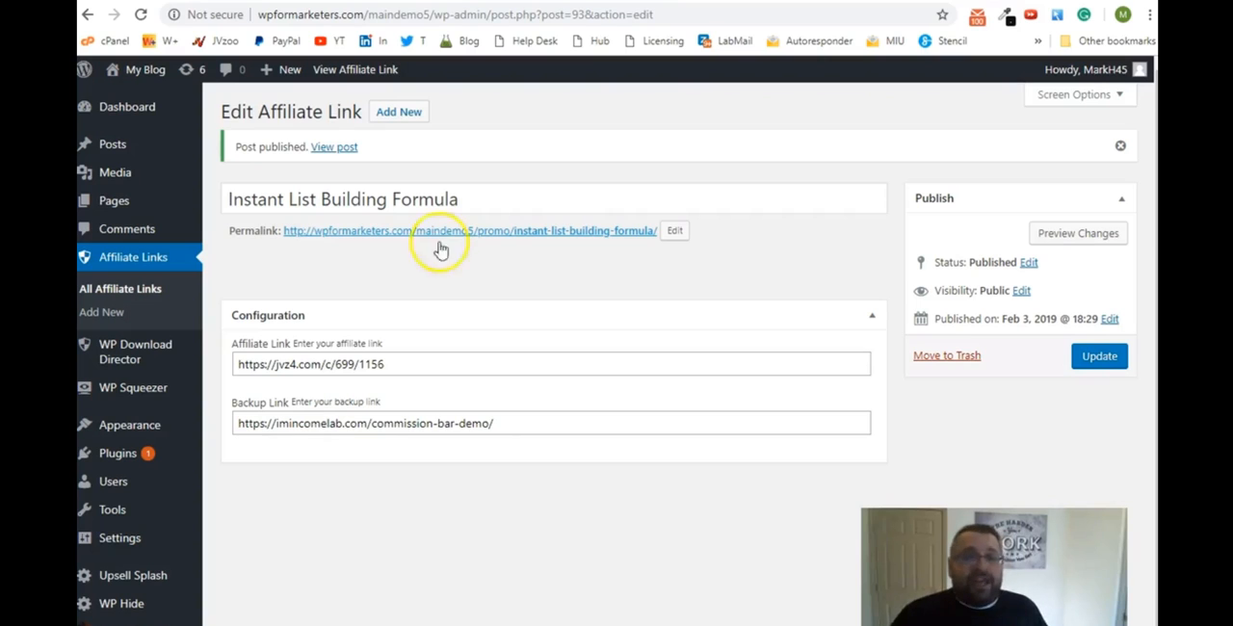
pyautogui.moveTo(566, 238)
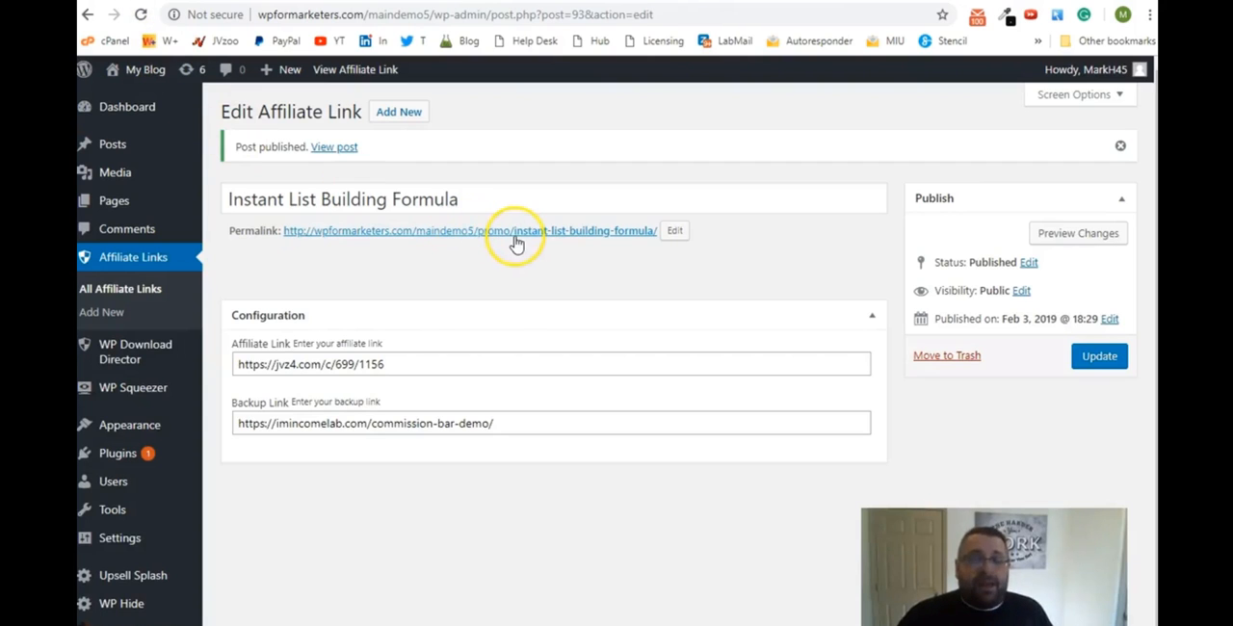
pyautogui.moveTo(566, 236)
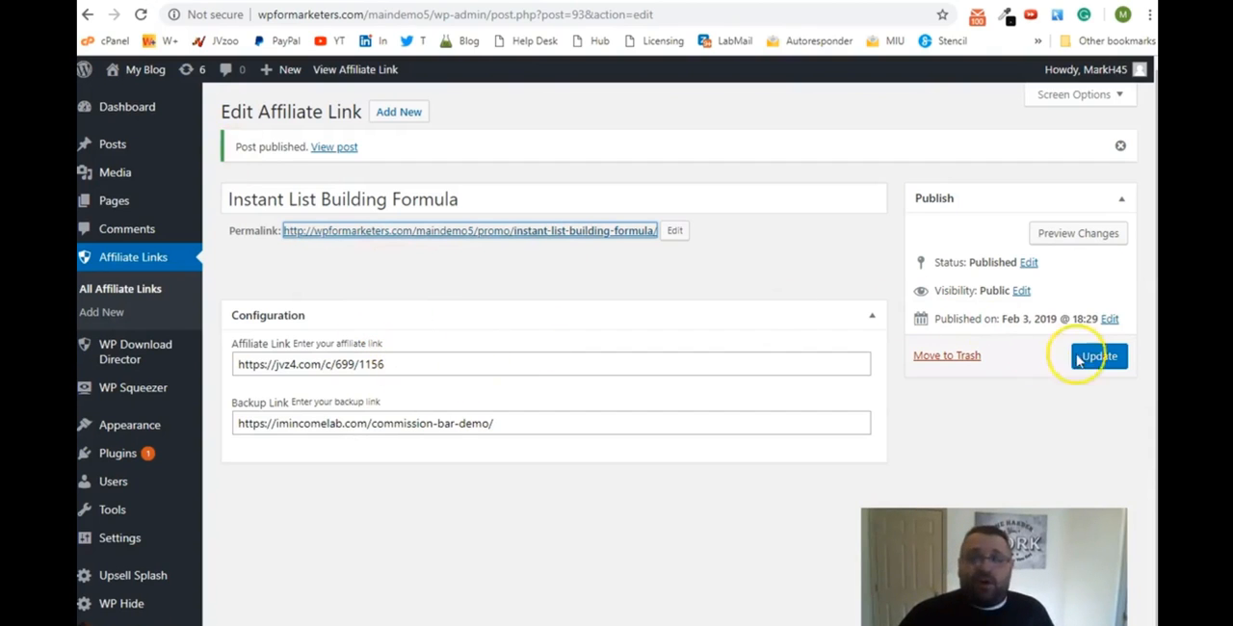
pyautogui.click(1099, 355)
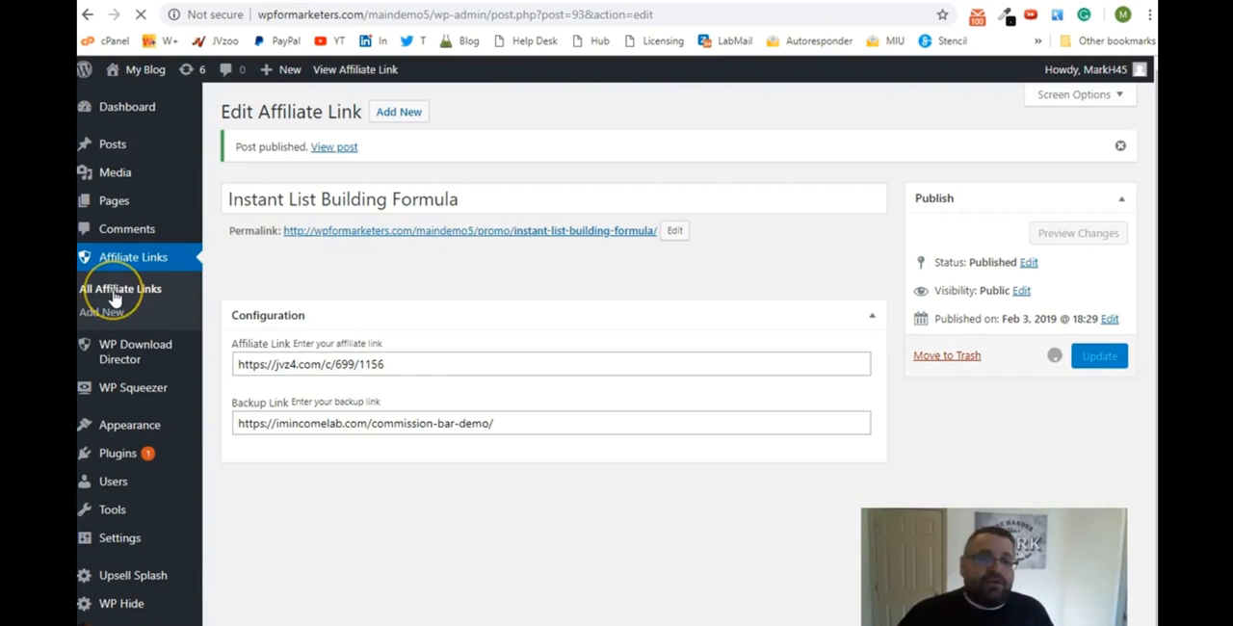
pyautogui.click(1099, 355)
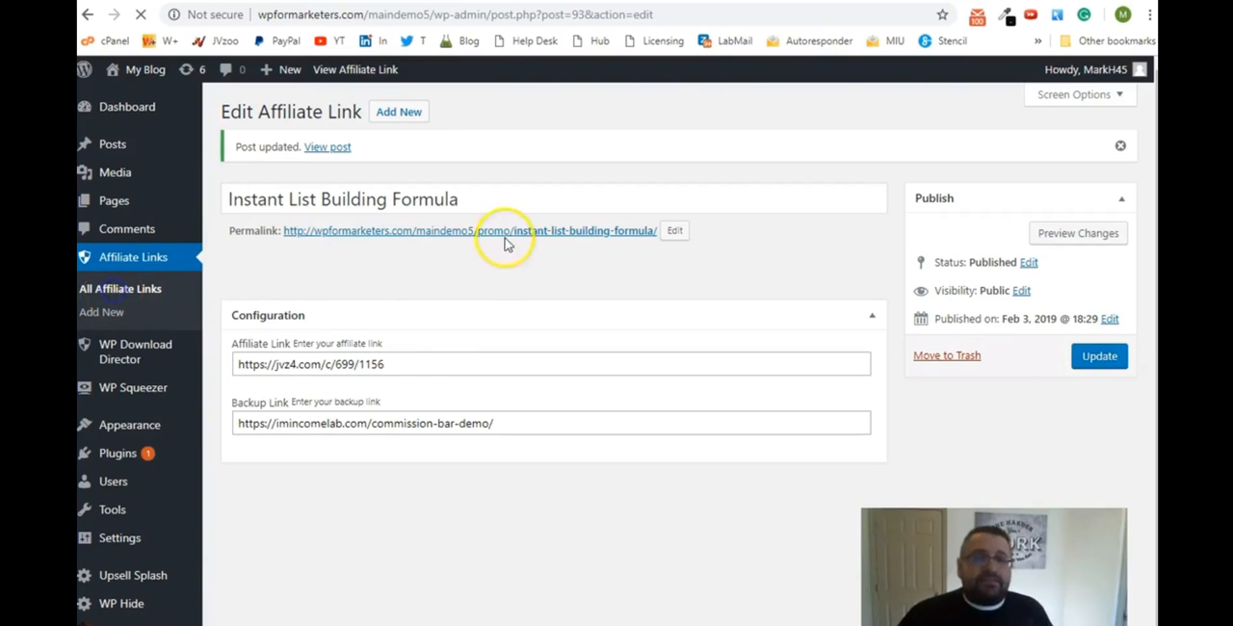
pyautogui.click(120, 288)
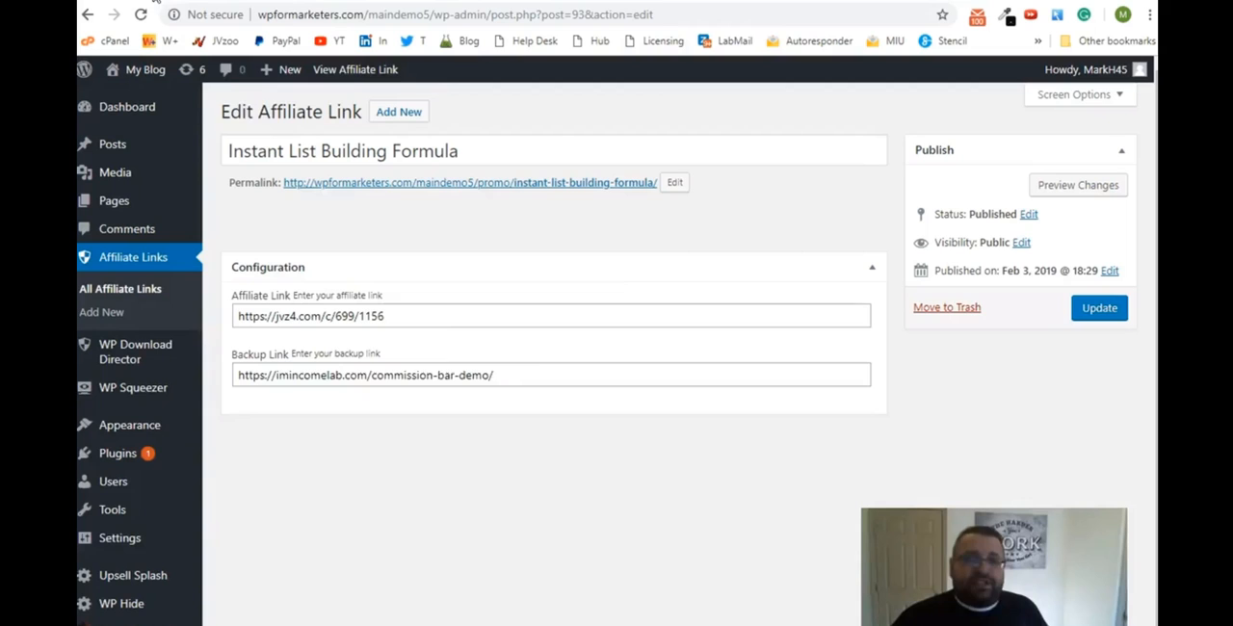
pyautogui.click(528, 375)
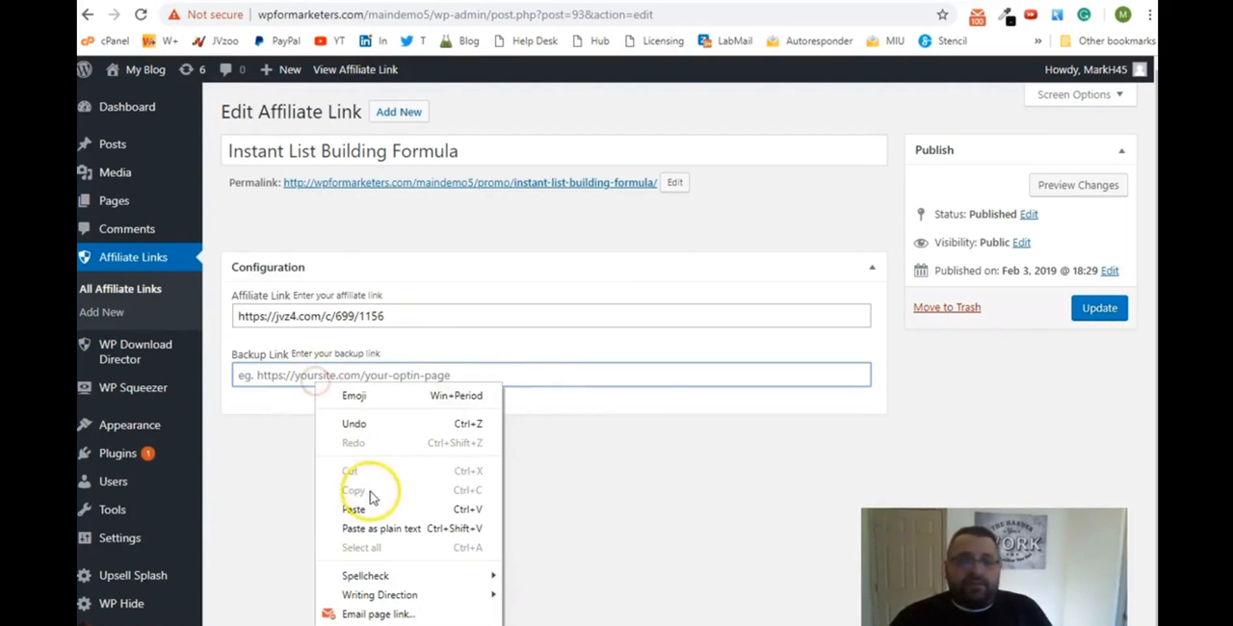
pyautogui.click(353, 509)
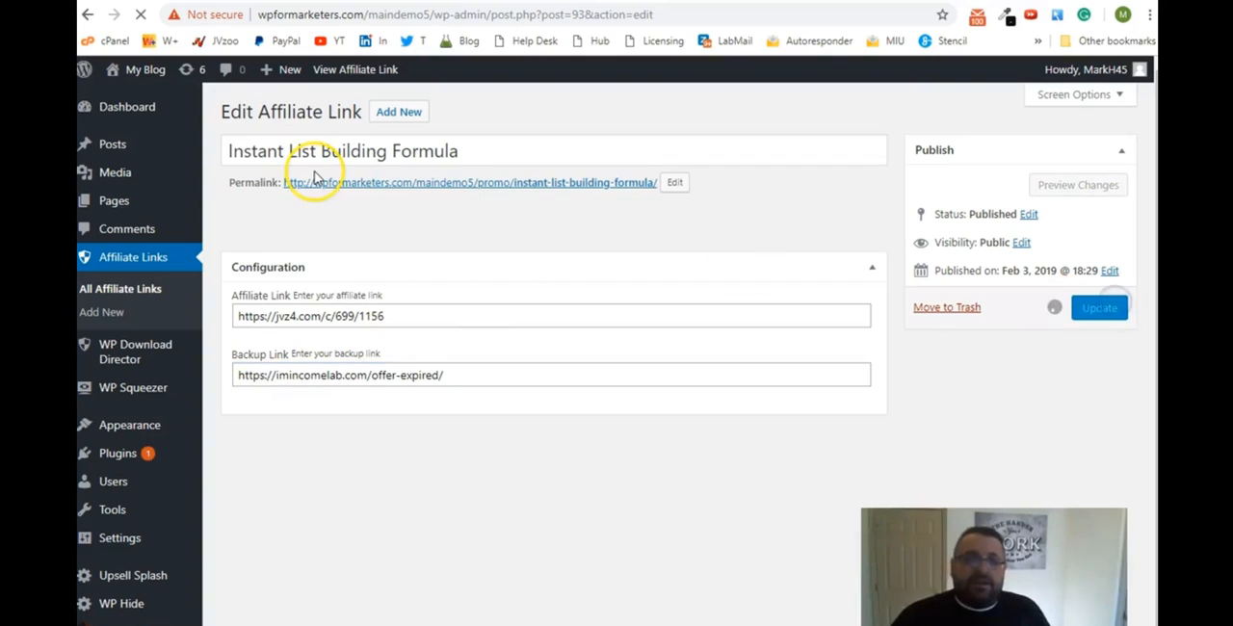
pyautogui.moveTo(331, 186)
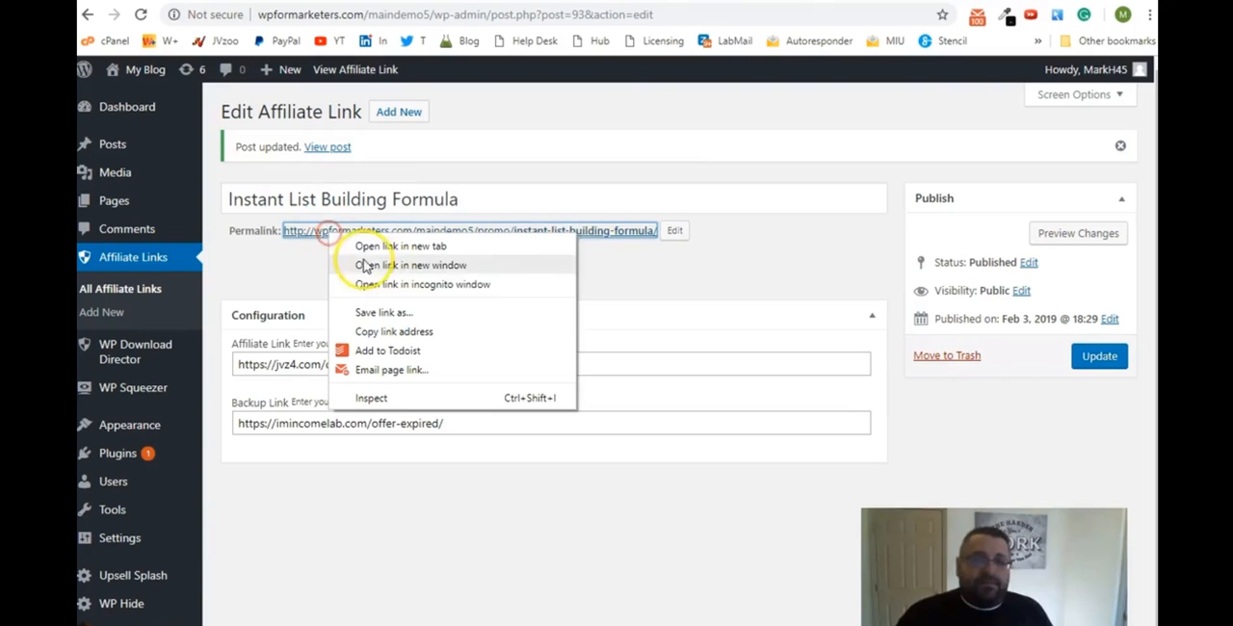
pyautogui.moveTo(392, 297)
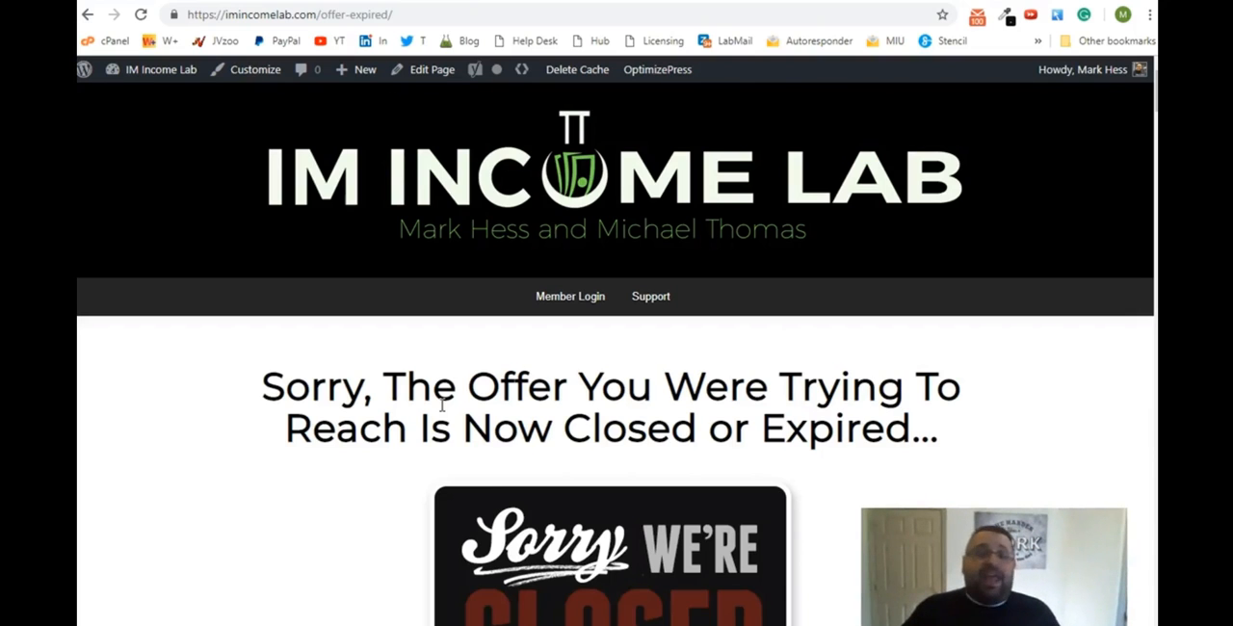
pyautogui.scroll(-3)
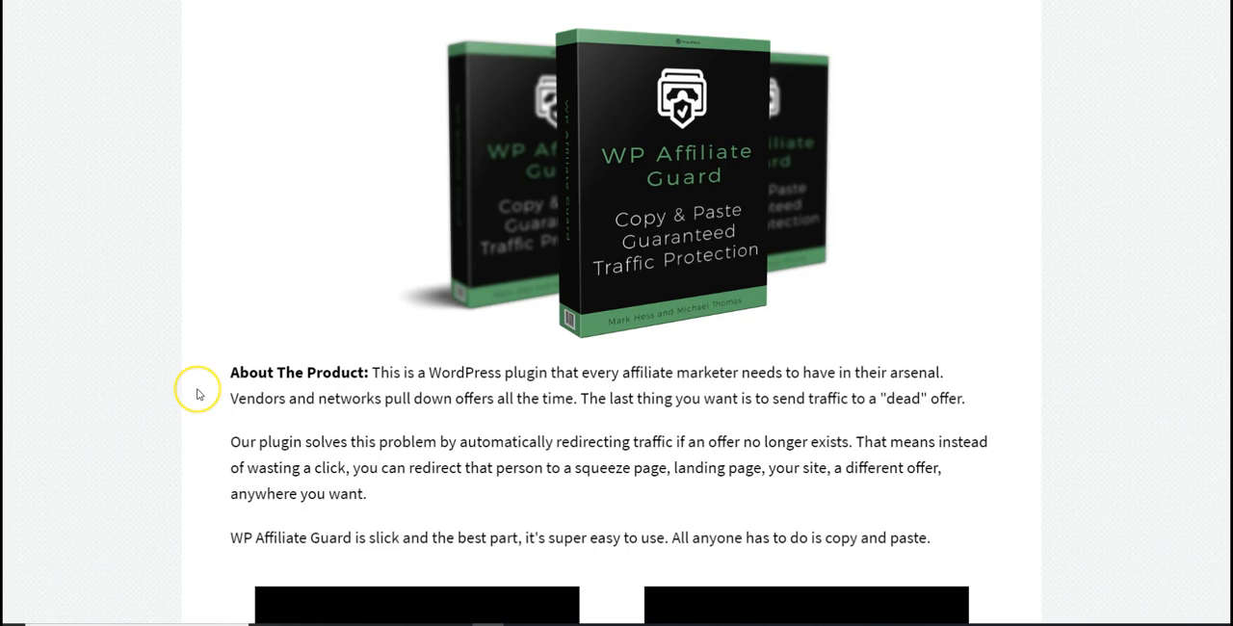
pyautogui.moveTo(197, 393)
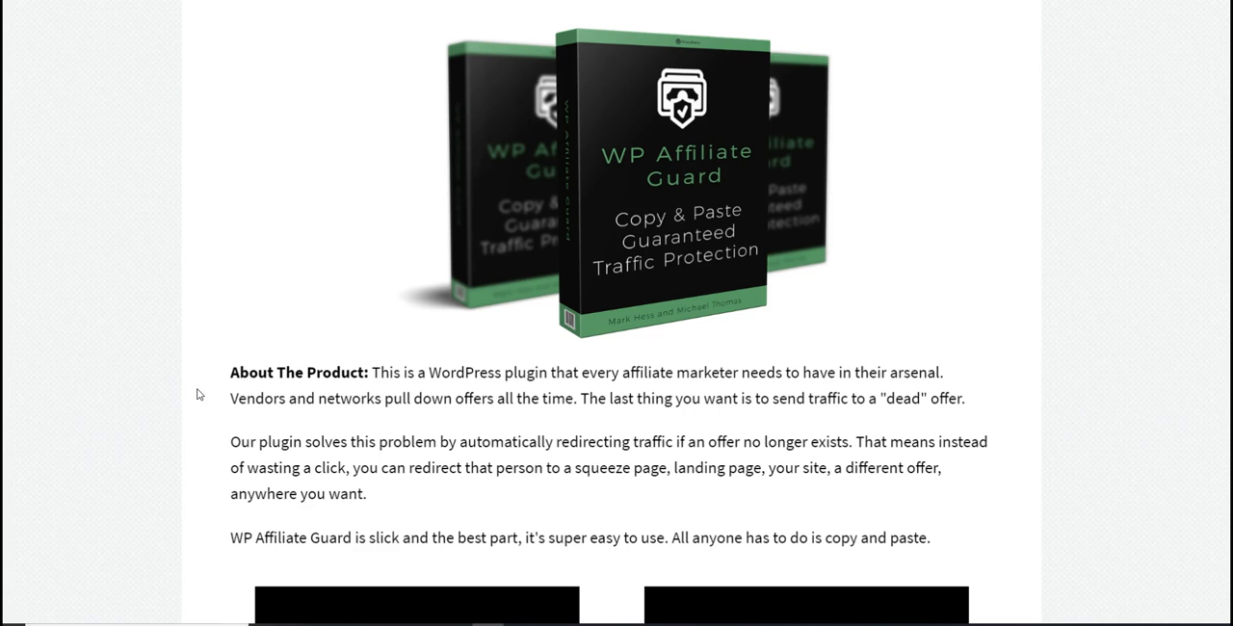
# Scroll the WP Affiliate Guard JV page to the 100% frontend and 50% OTO commission blocks.
pyautogui.scroll(-3)
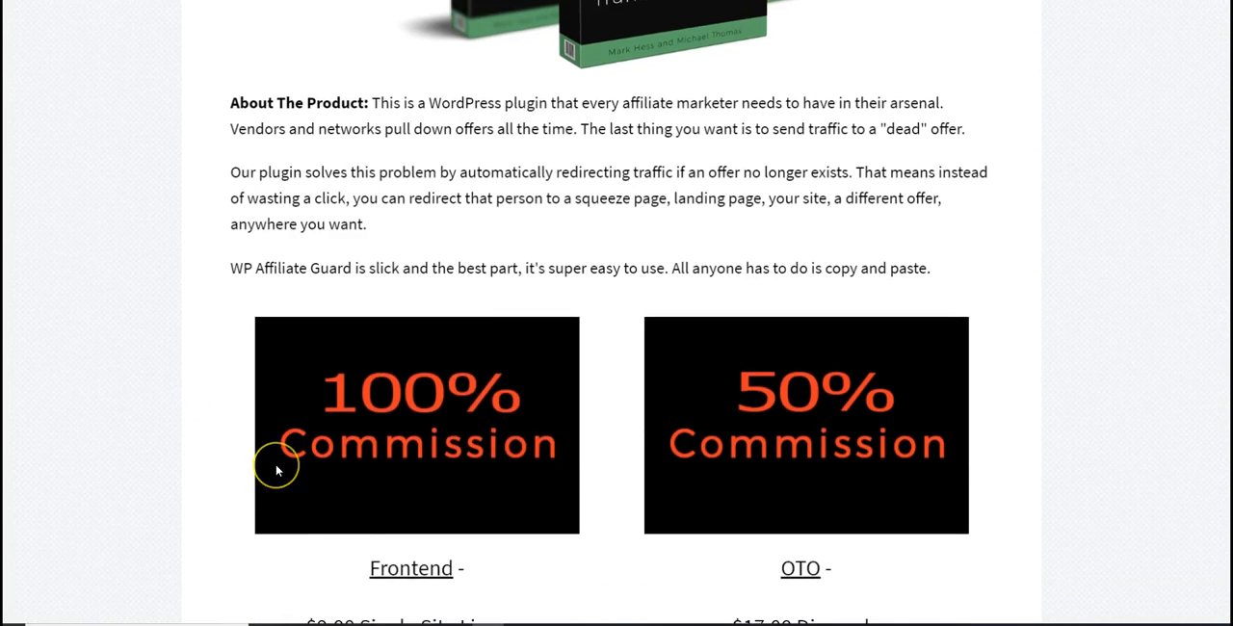
pyautogui.scroll(-3)
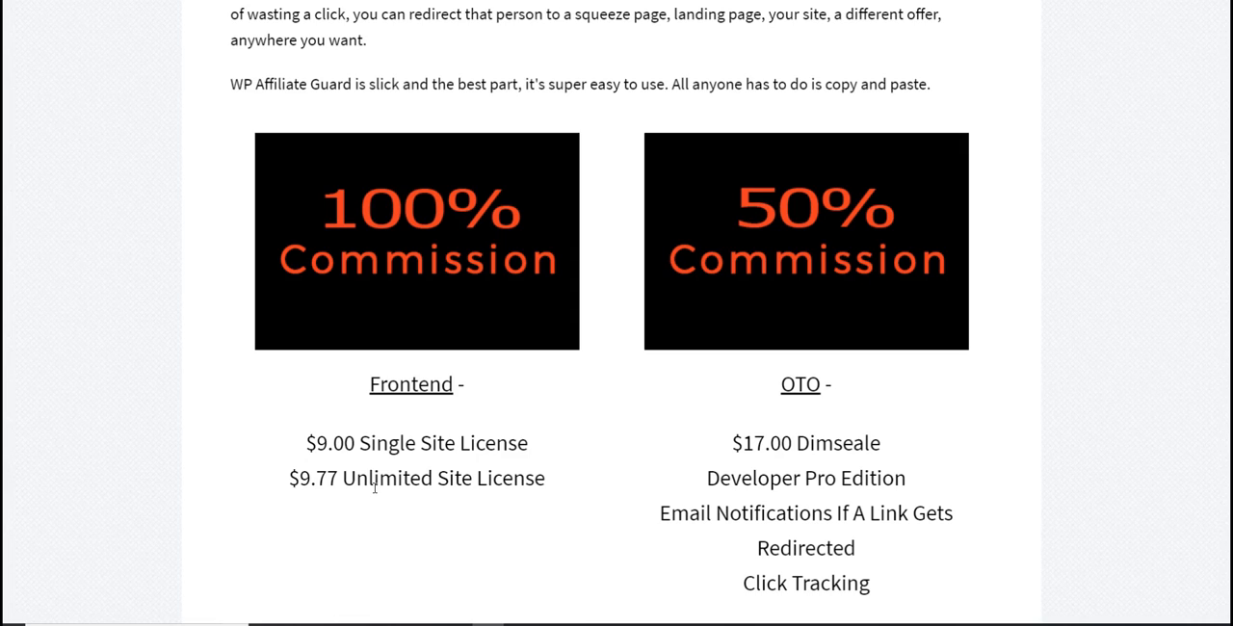
pyautogui.moveTo(531, 485)
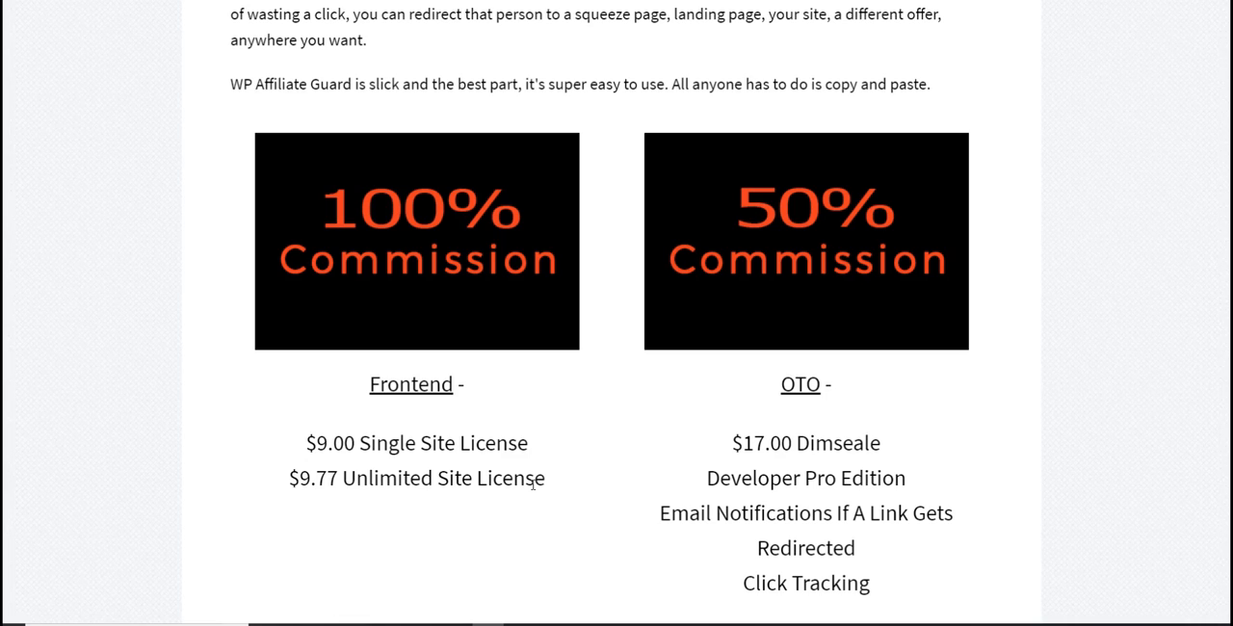
pyautogui.moveTo(255, 117)
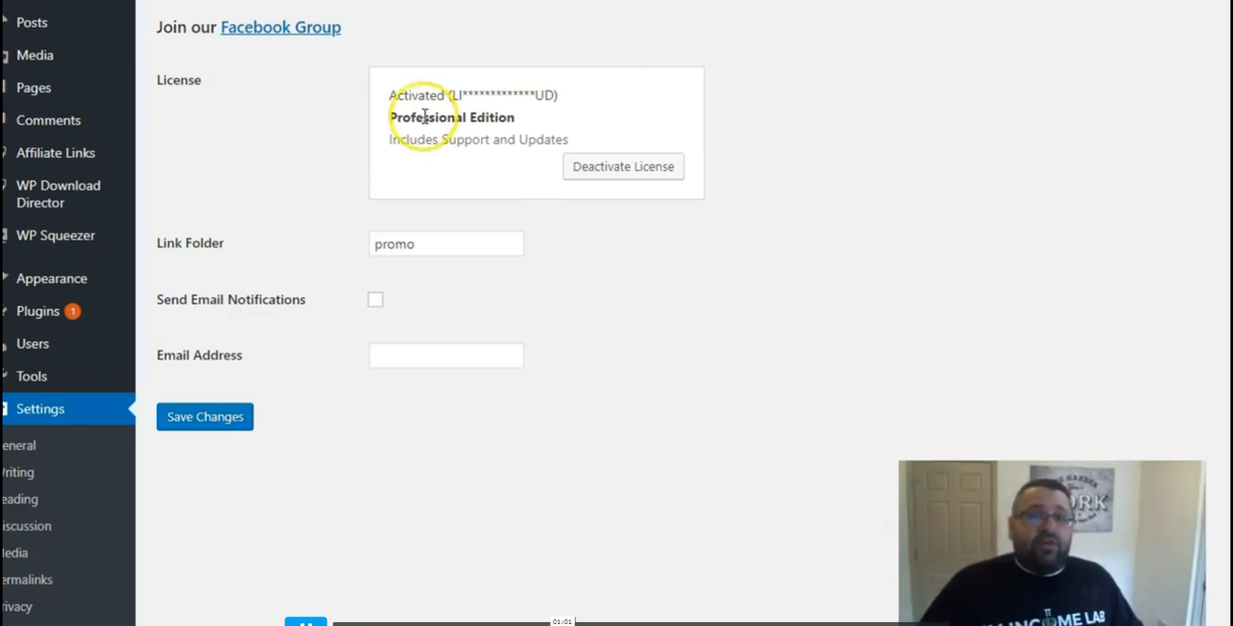
pyautogui.doubleClick(451, 116)
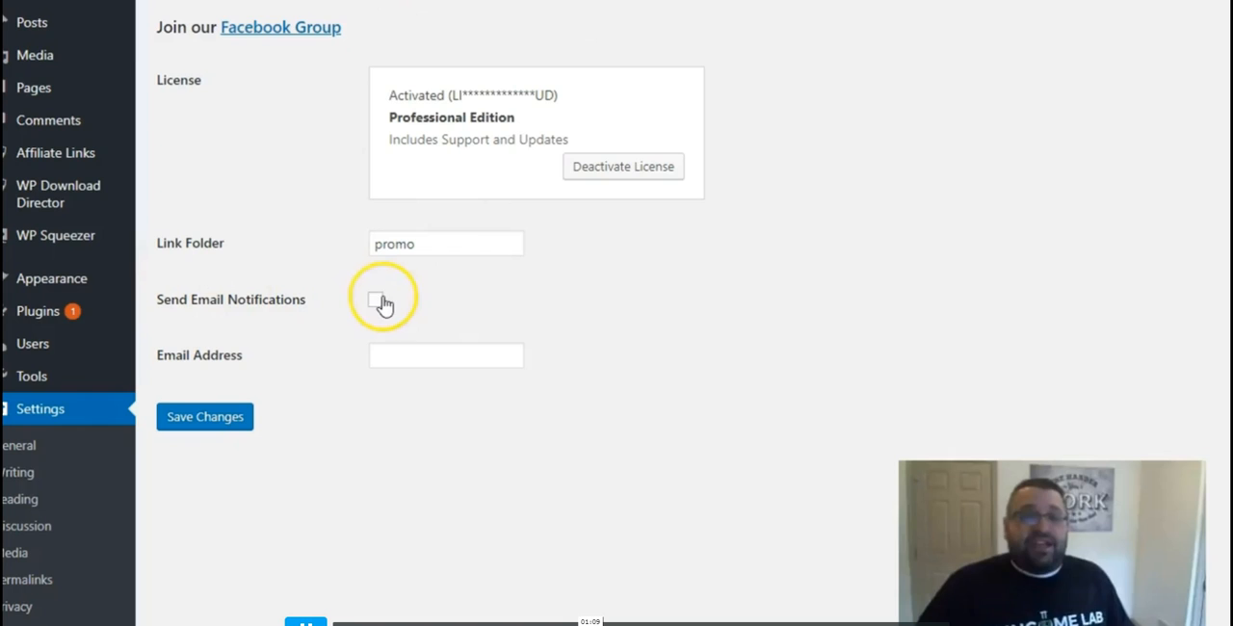
pyautogui.click(374, 299)
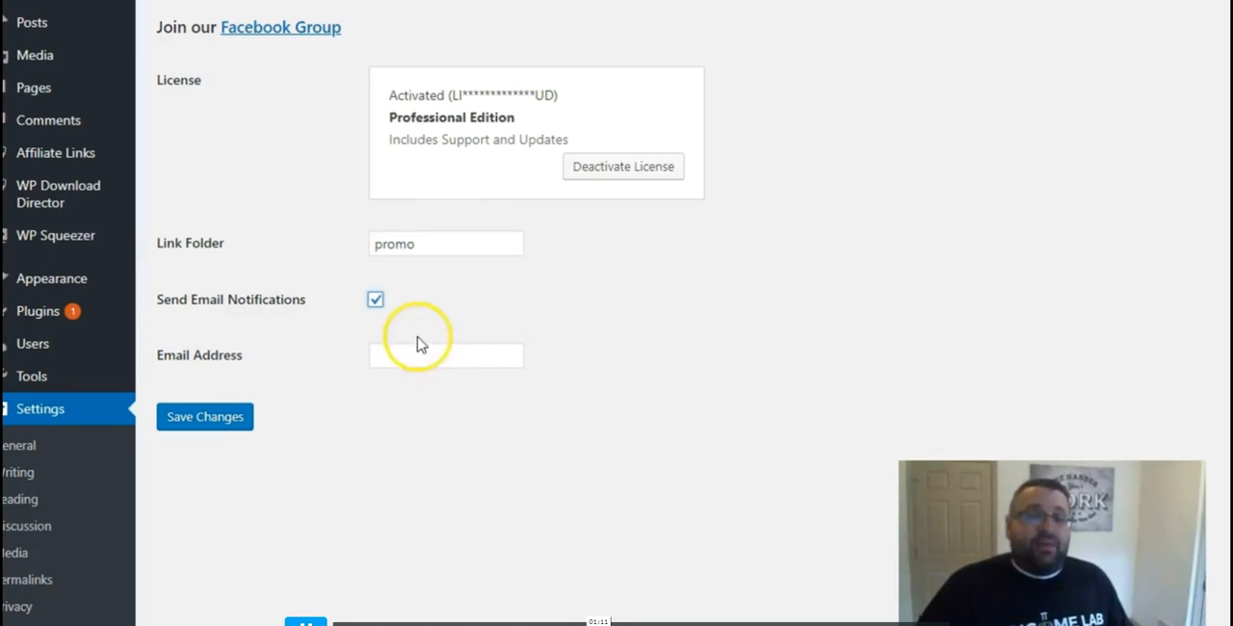
pyautogui.click(375, 300)
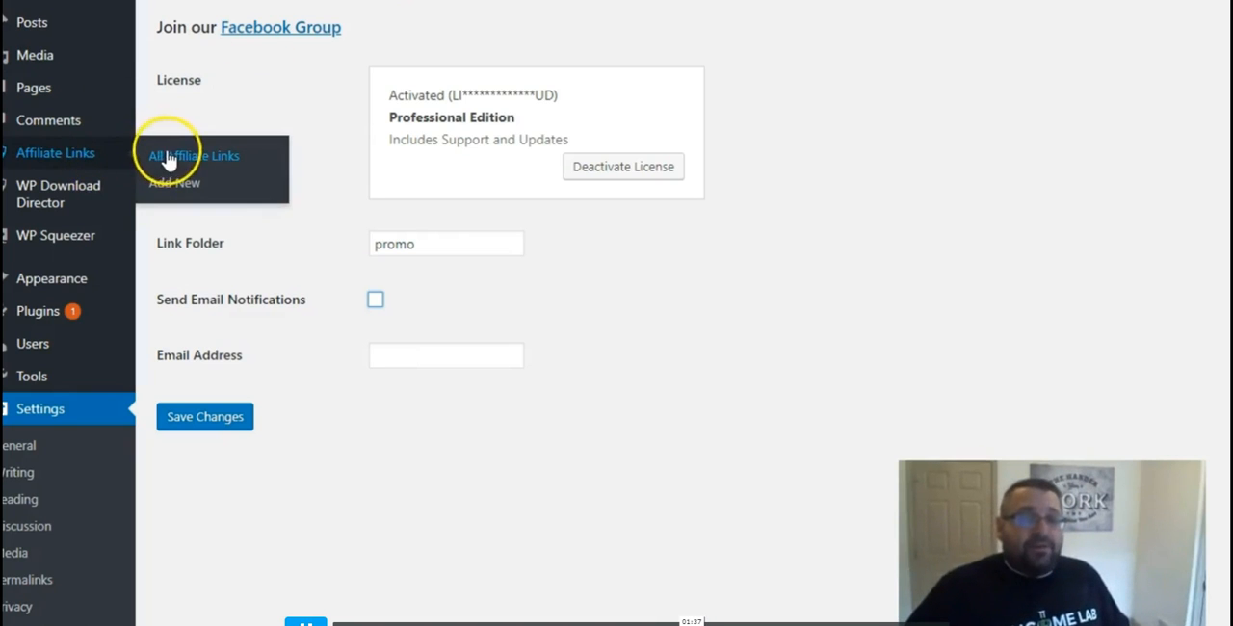
# Open All Affiliate Links, listing WP Headline and List Building Formula.
pyautogui.click(193, 155)
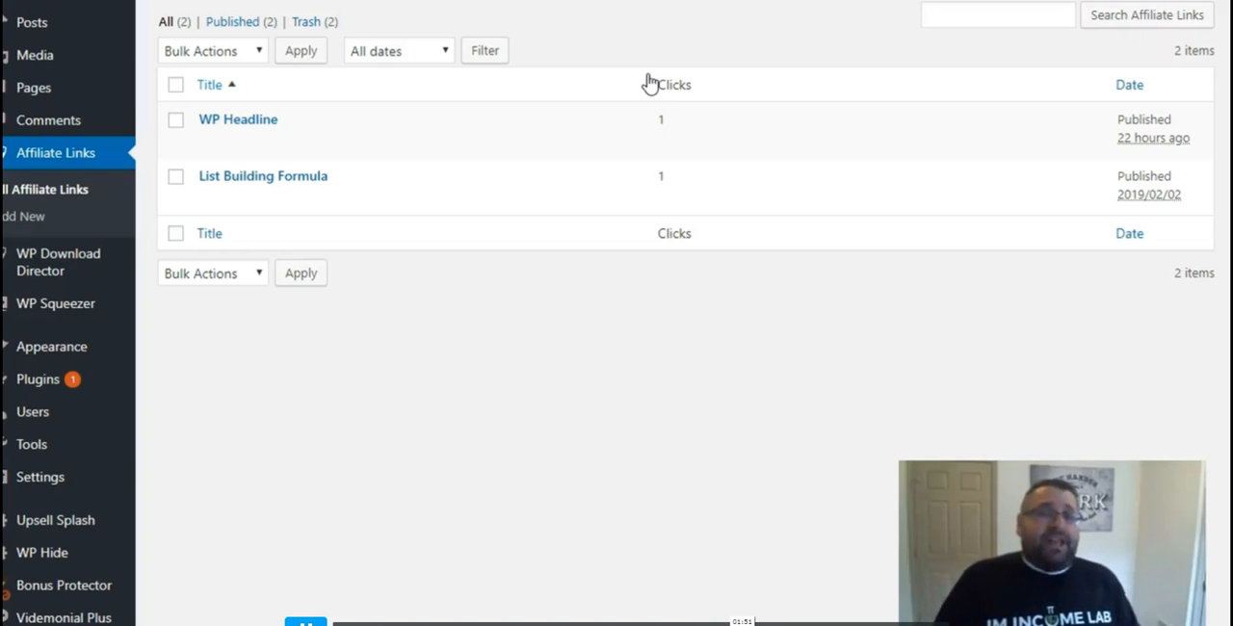
pyautogui.moveTo(328, 125)
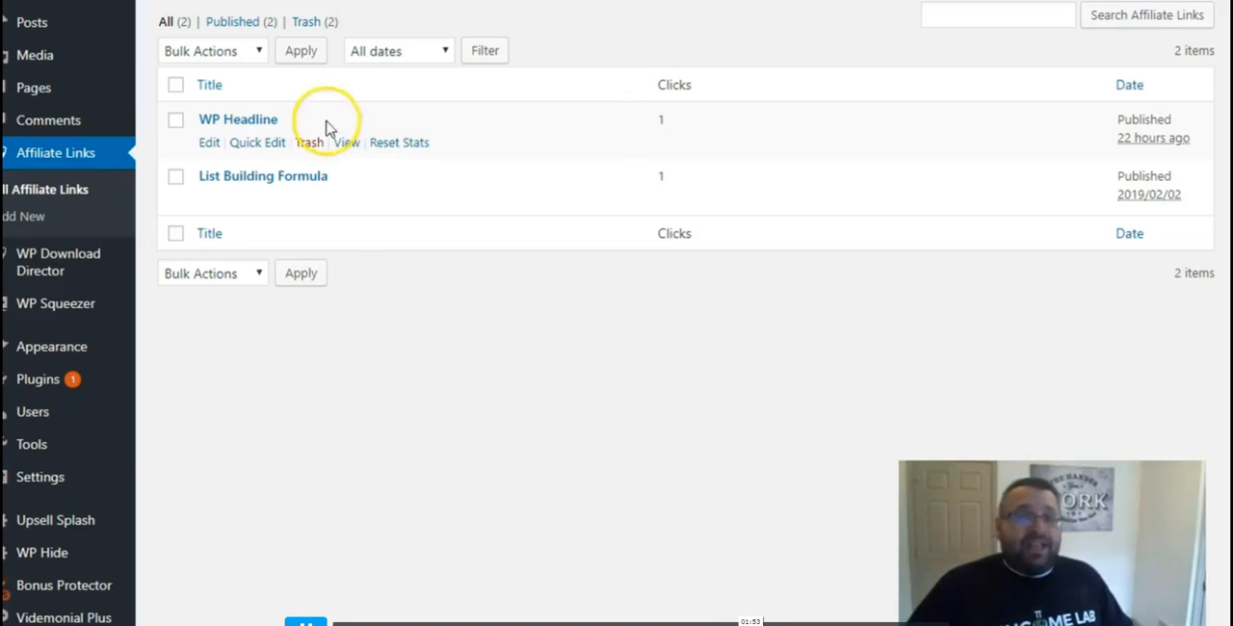
pyautogui.moveTo(209, 154)
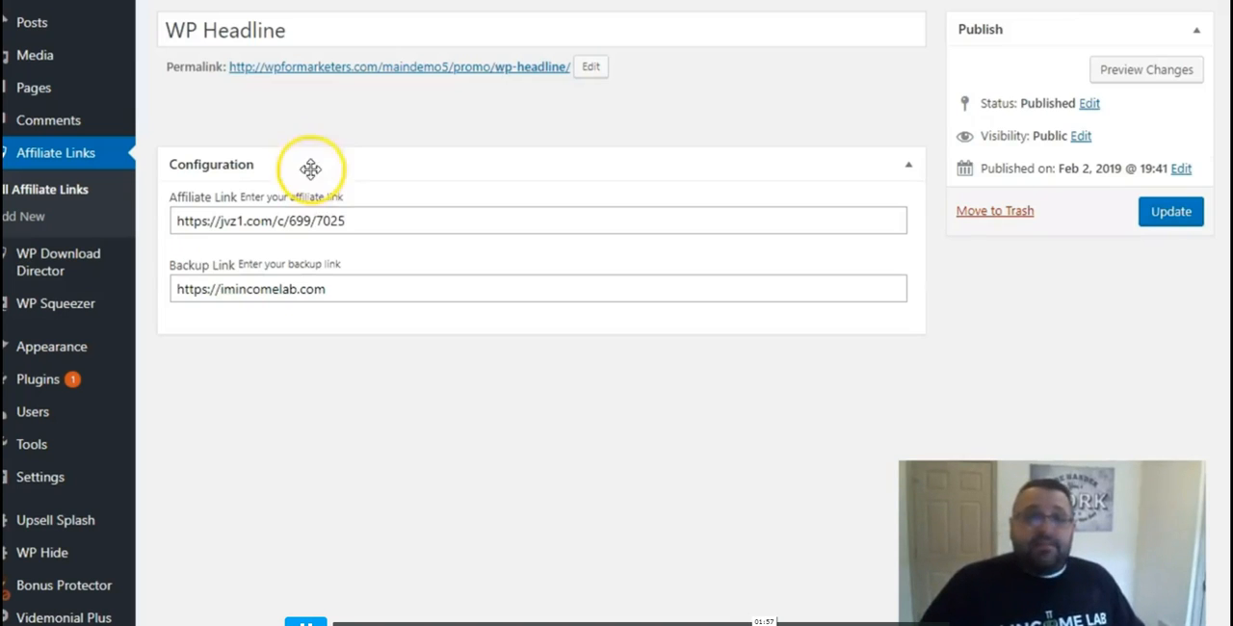
pyautogui.moveTo(482, 210)
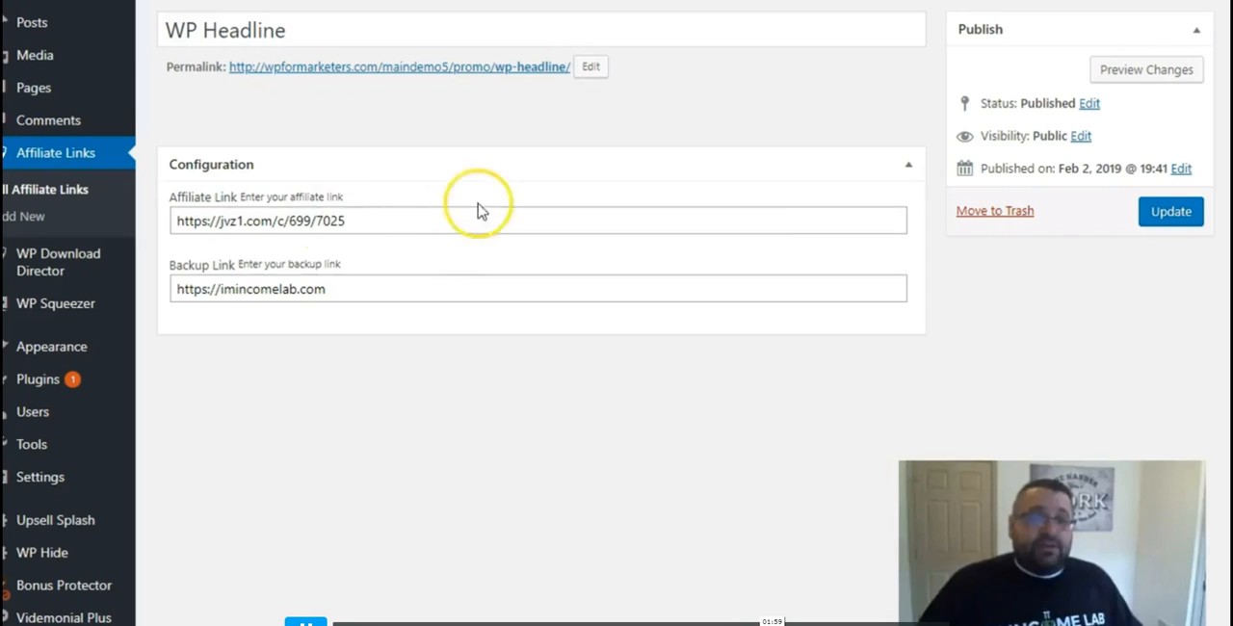
pyautogui.moveTo(458, 222)
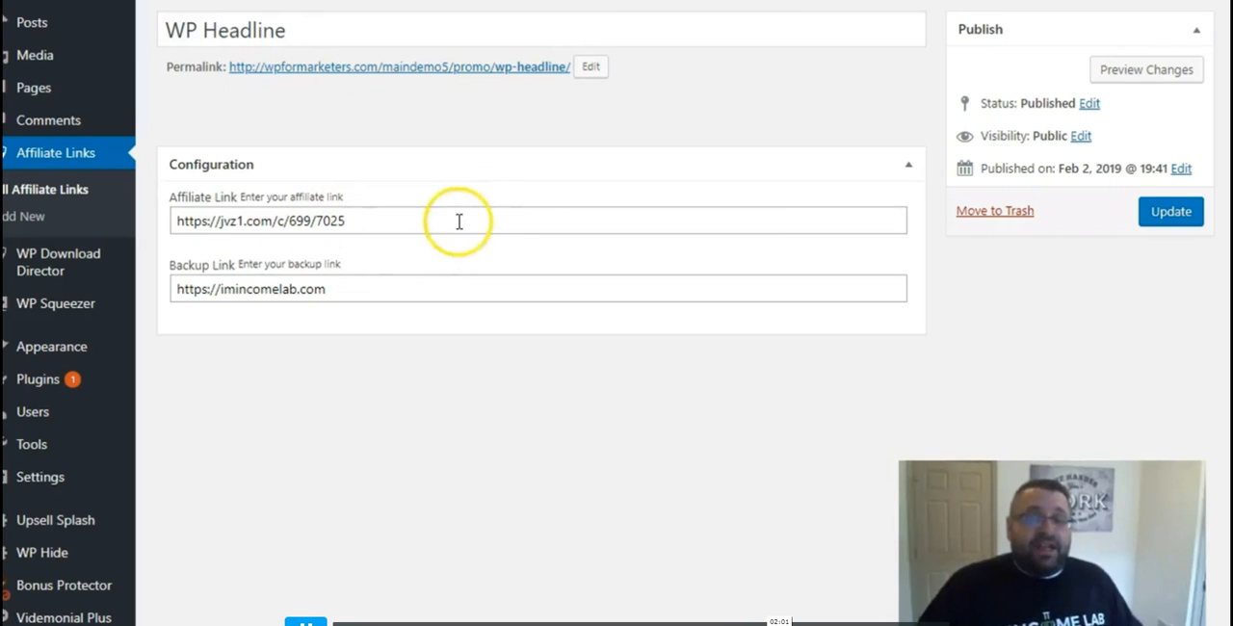
pyautogui.moveTo(579, 126)
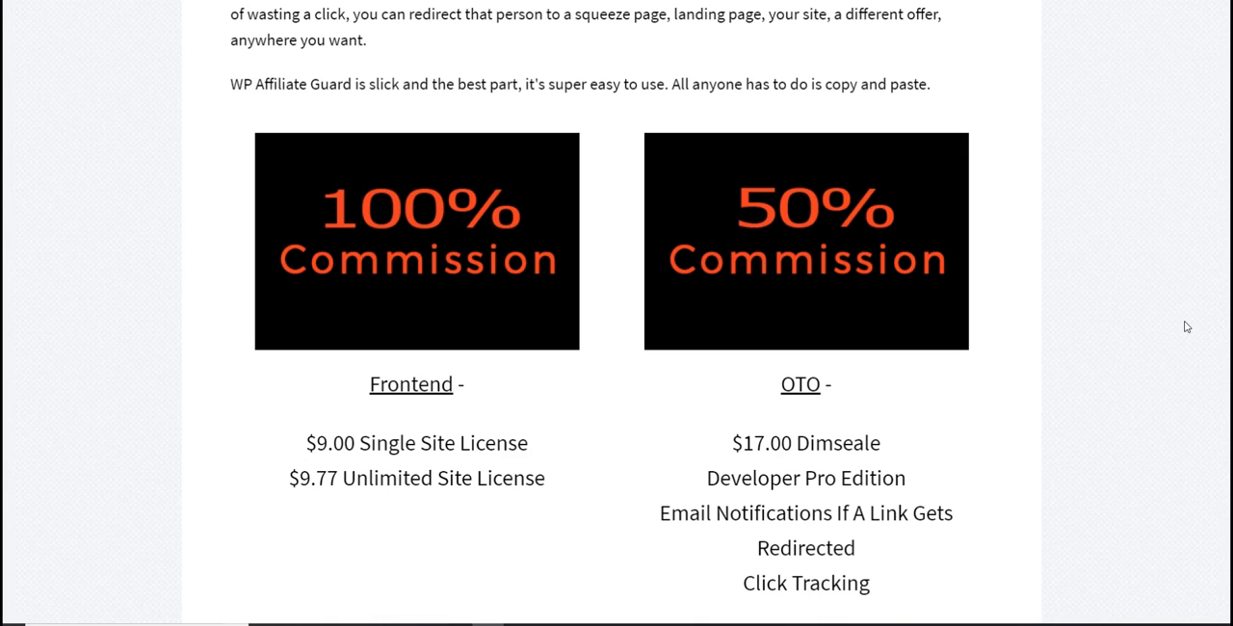
pyautogui.moveTo(1106, 503)
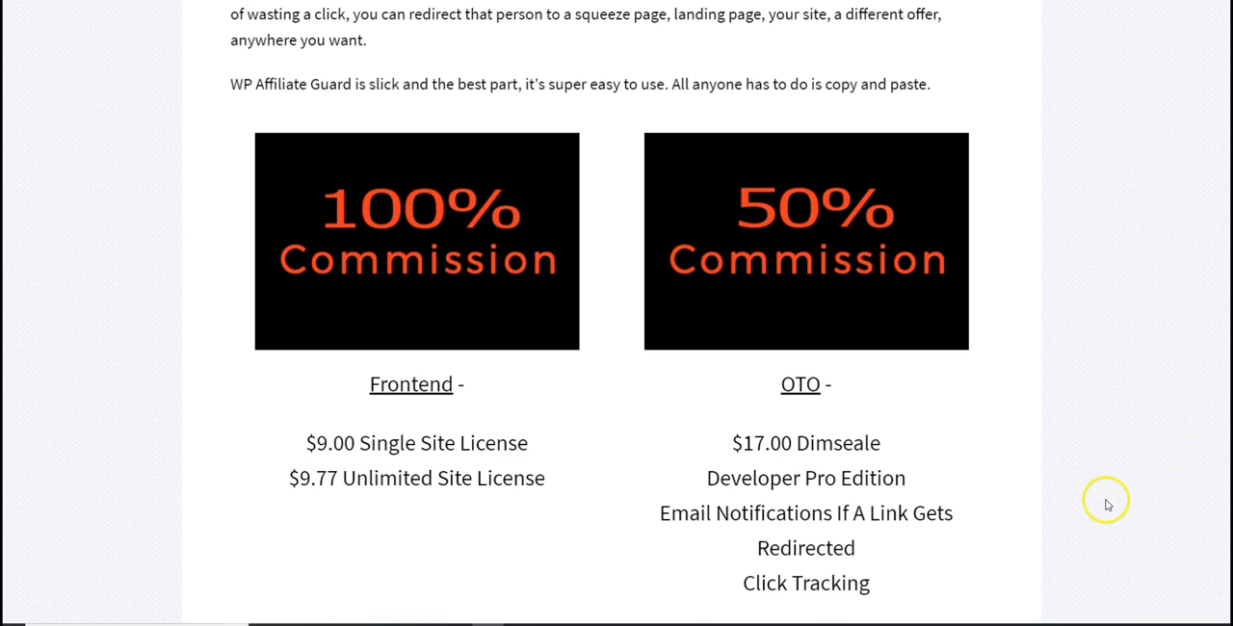
# Scroll through the OTO 2 and OTO 3 pricing, then back up to About The Product.
pyautogui.scroll(-3)
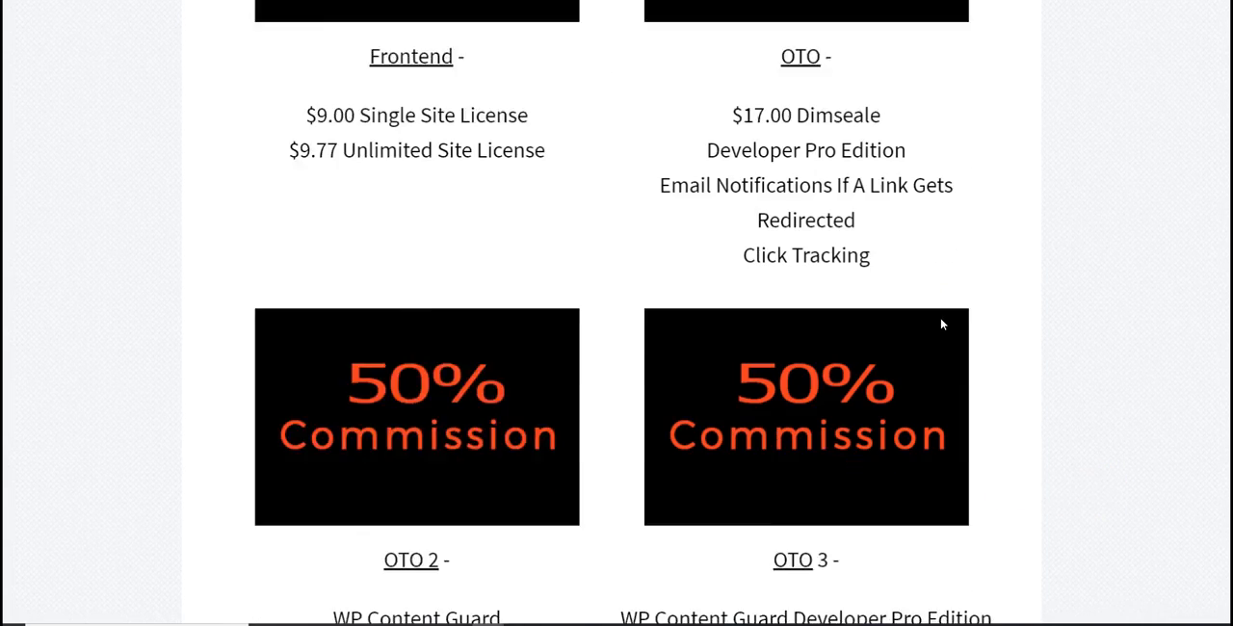
pyautogui.scroll(-3)
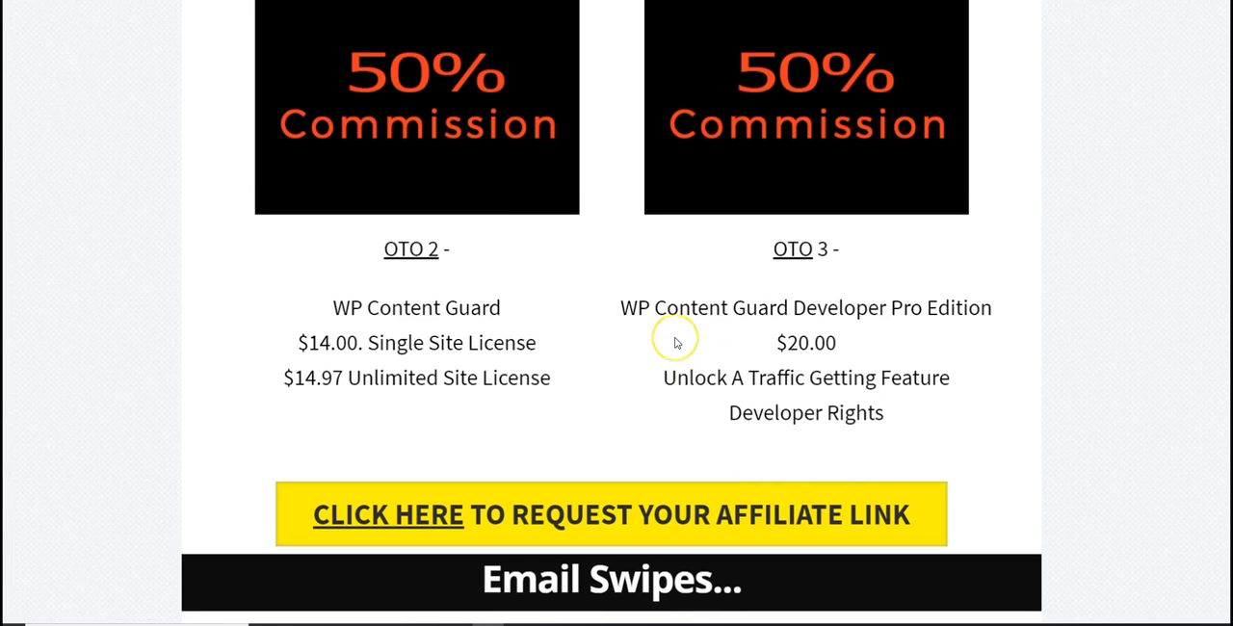
pyautogui.scroll(3)
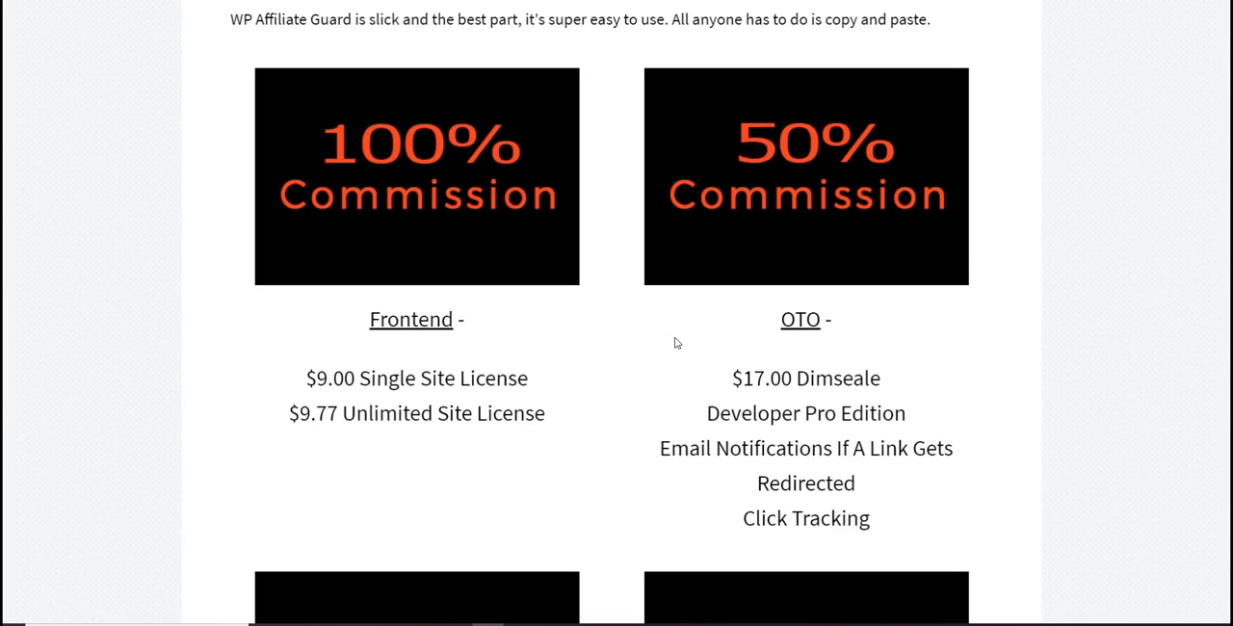
pyautogui.scroll(3)
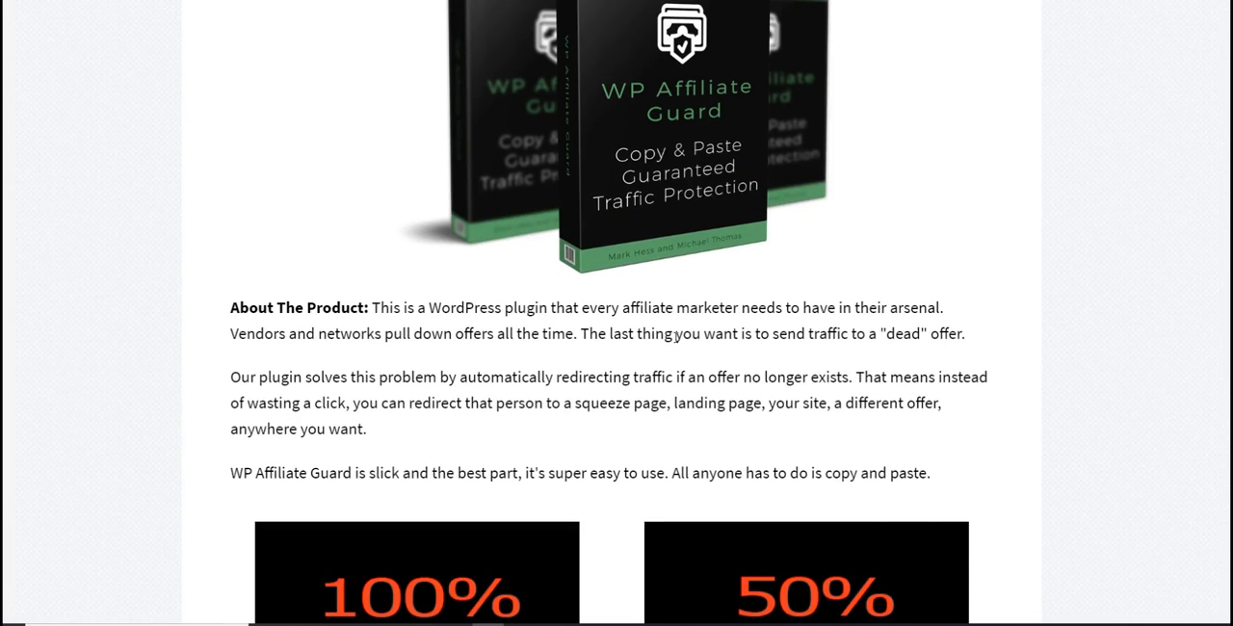
pyautogui.scroll(3)
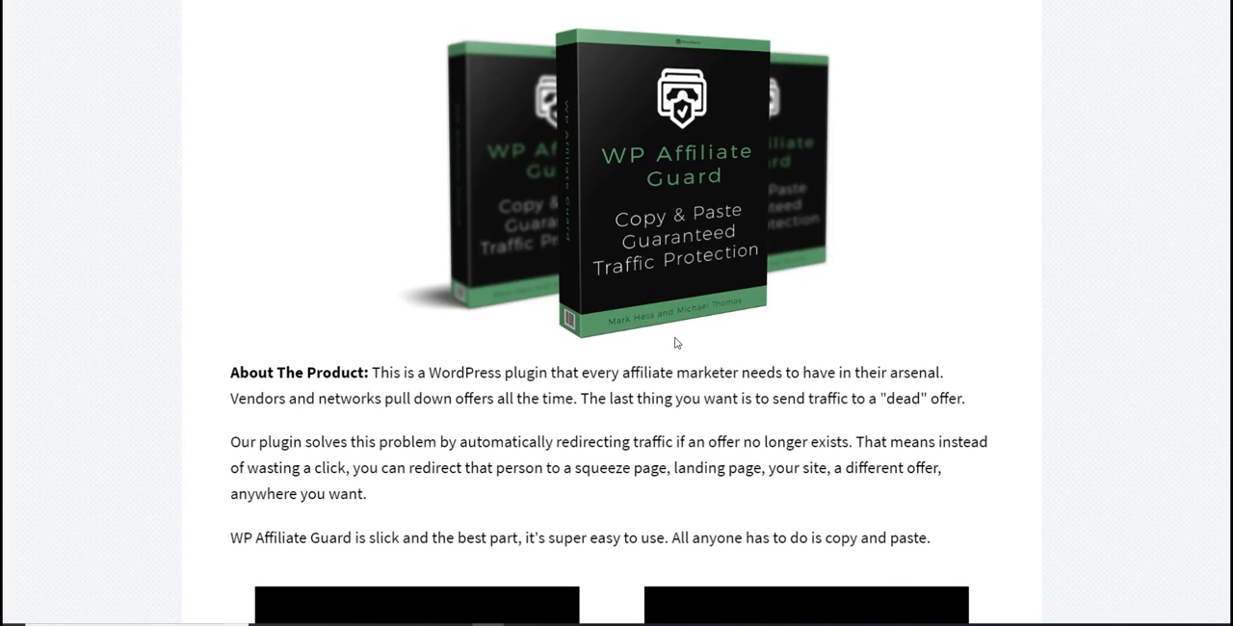